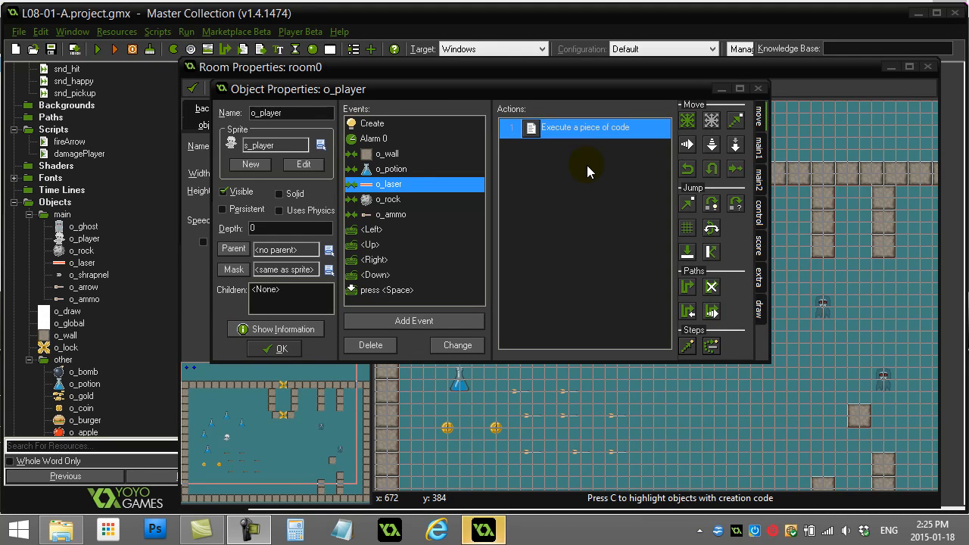
{"action": "mouse_move", "coordinate": [575, 185]}
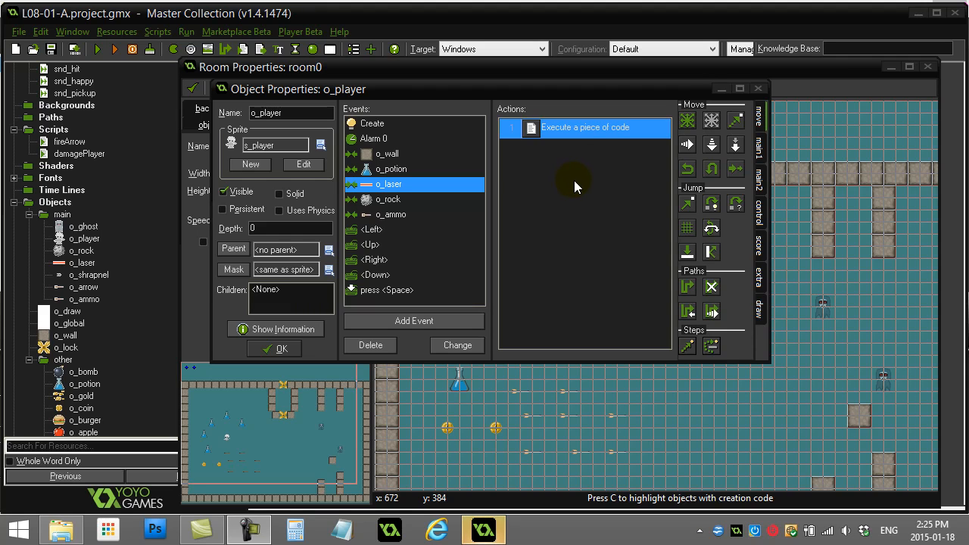
Step: Switch from o_player's properties to o_ghost and show its Step event's code action
{"action": "left_click", "coordinate": [274, 348]}
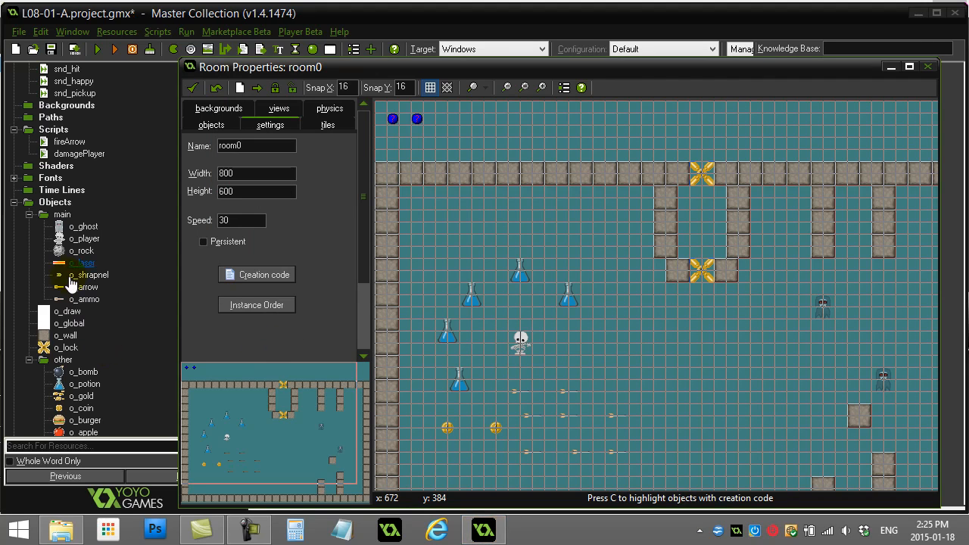
{"action": "double_click", "coordinate": [84, 227]}
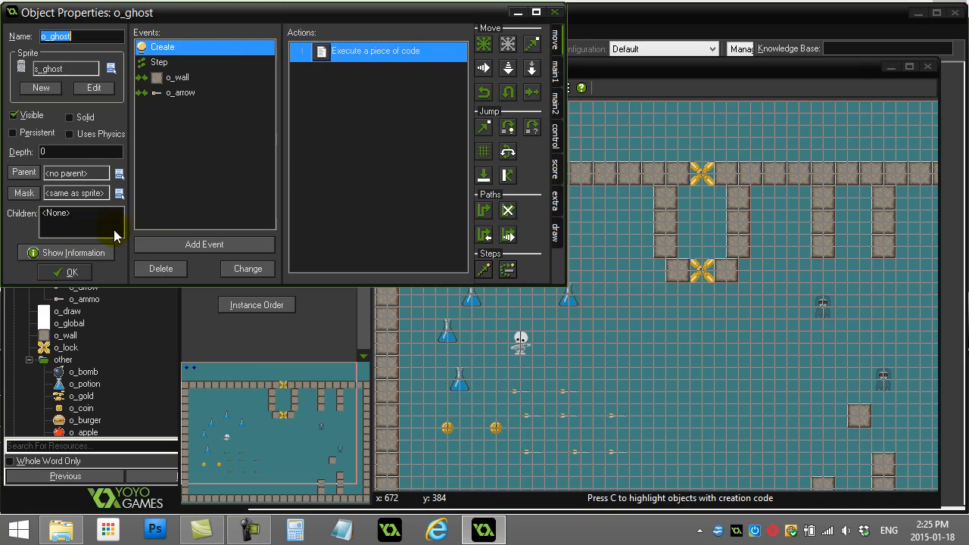
{"action": "left_click", "coordinate": [159, 61]}
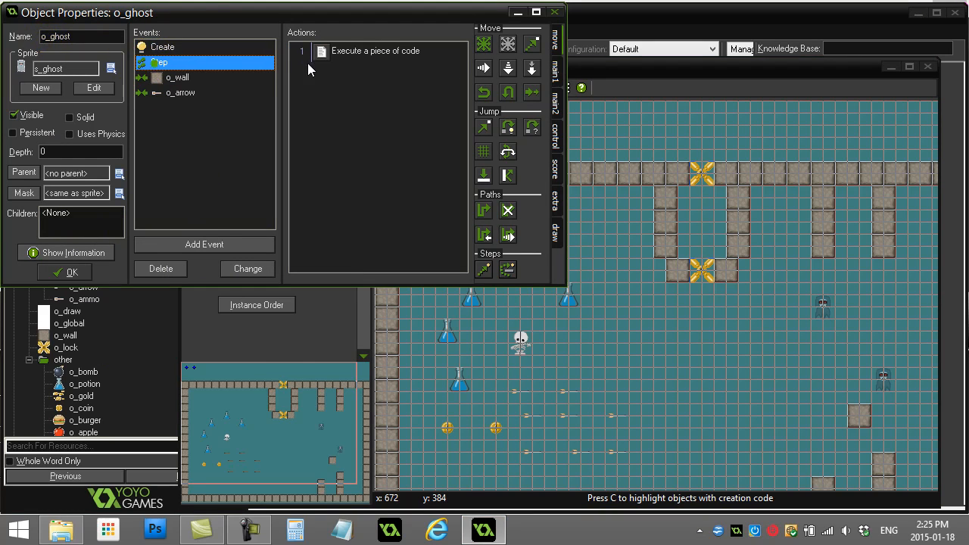
Step: Cut the three rock-creation lines from the ghost's Step code and write fireRock() in their place
{"action": "double_click", "coordinate": [374, 52]}
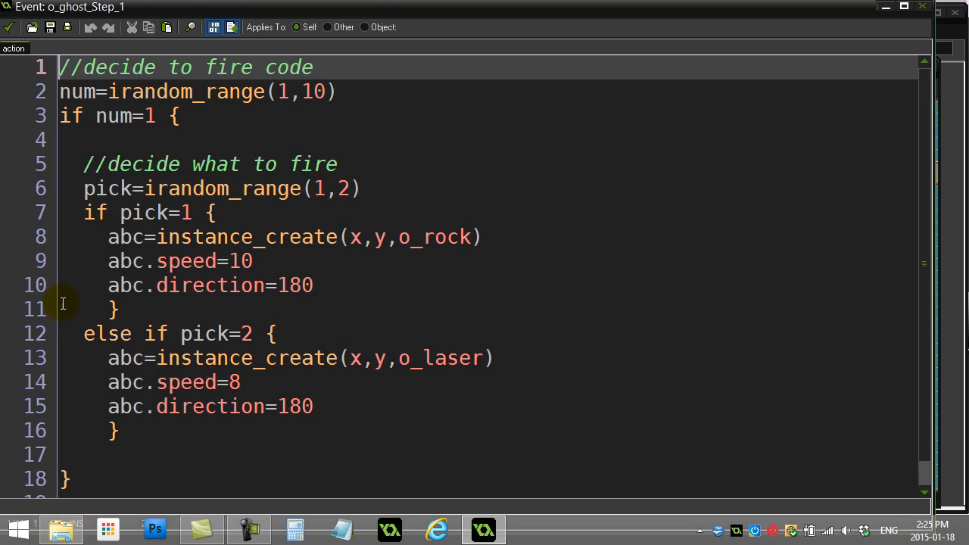
{"action": "mouse_move", "coordinate": [350, 155]}
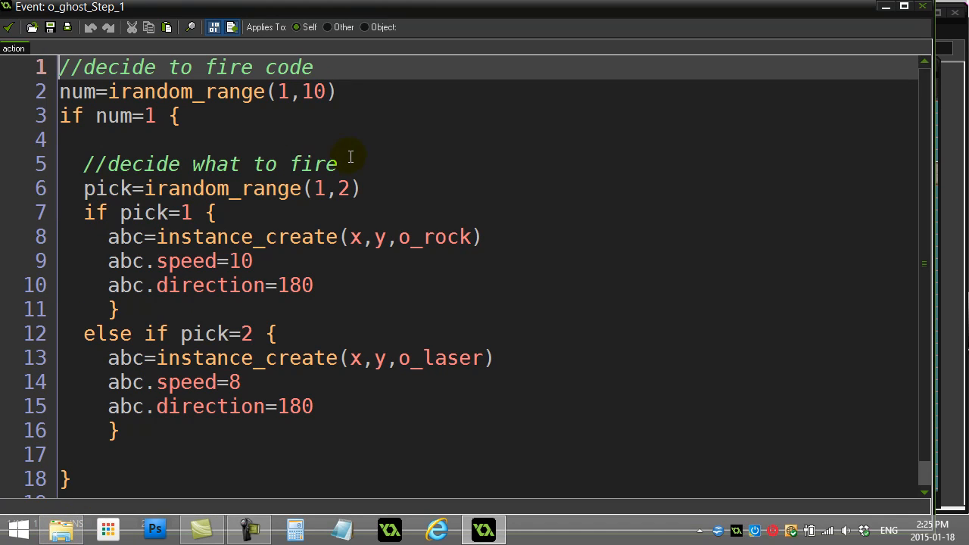
{"action": "mouse_move", "coordinate": [456, 376]}
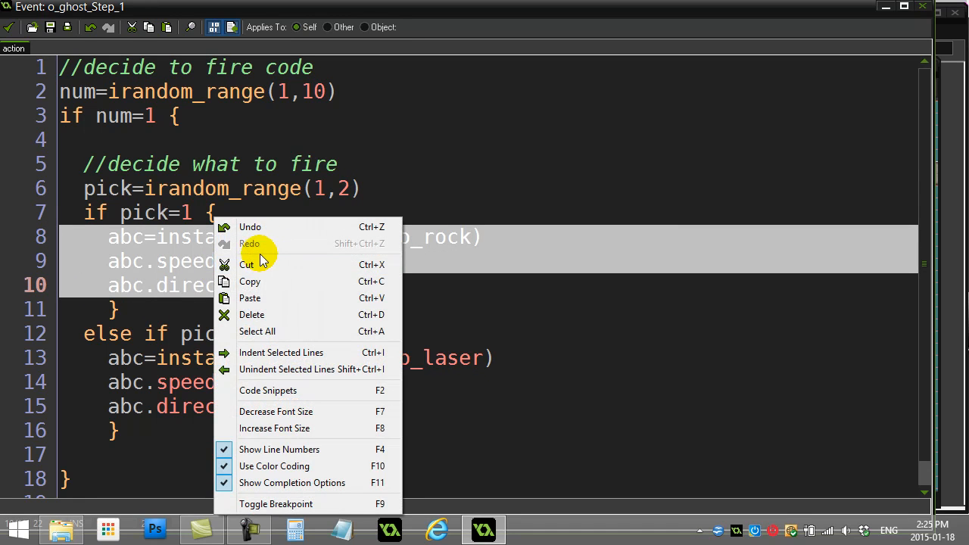
{"action": "left_click", "coordinate": [247, 263]}
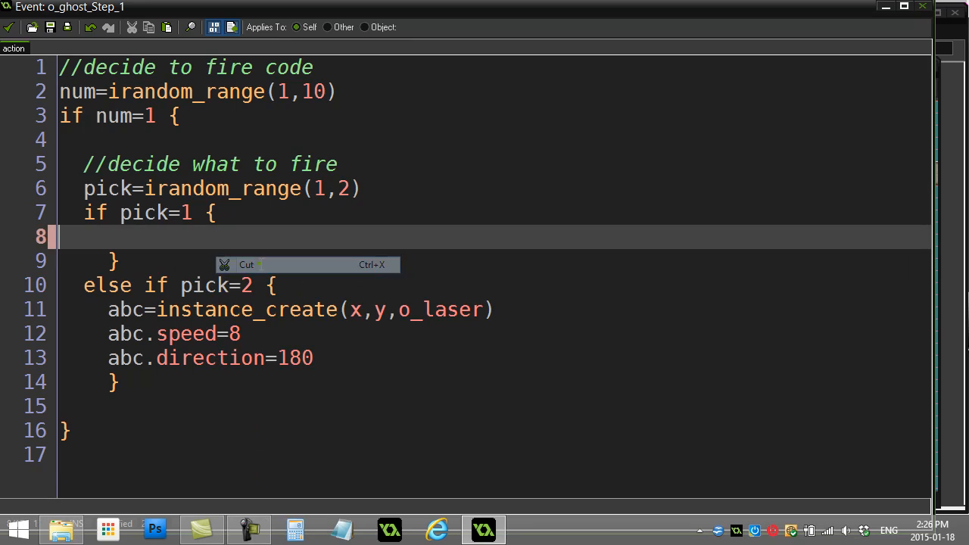
{"action": "type", "text": "fire"}
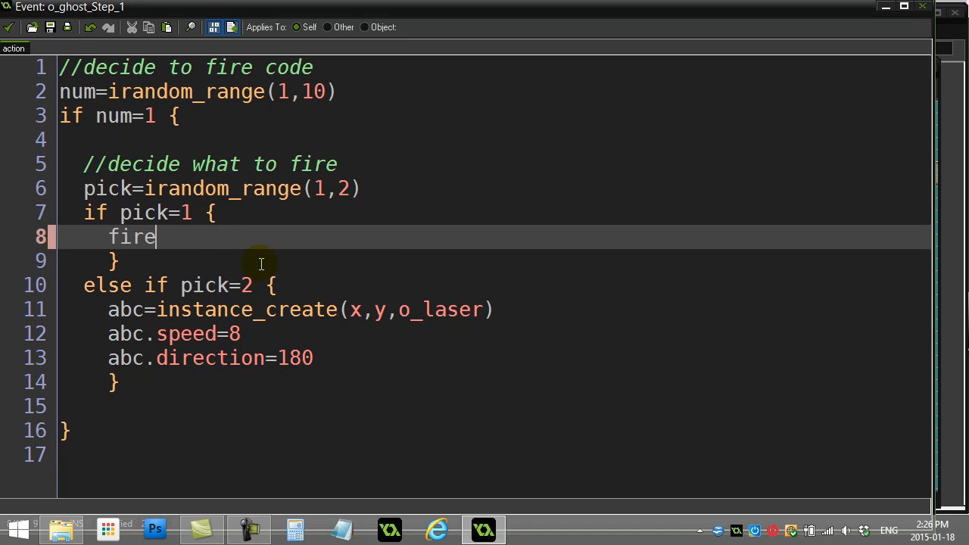
{"action": "type", "text": "Rock()"}
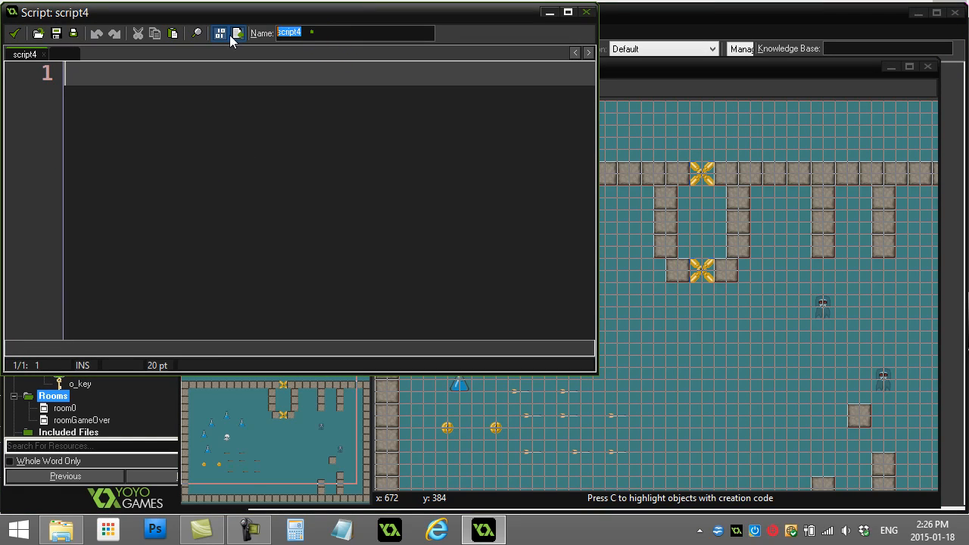
Step: Name the new script fireRock to hold the pasted rock-creation lines
{"action": "type", "text": "fireRock"}
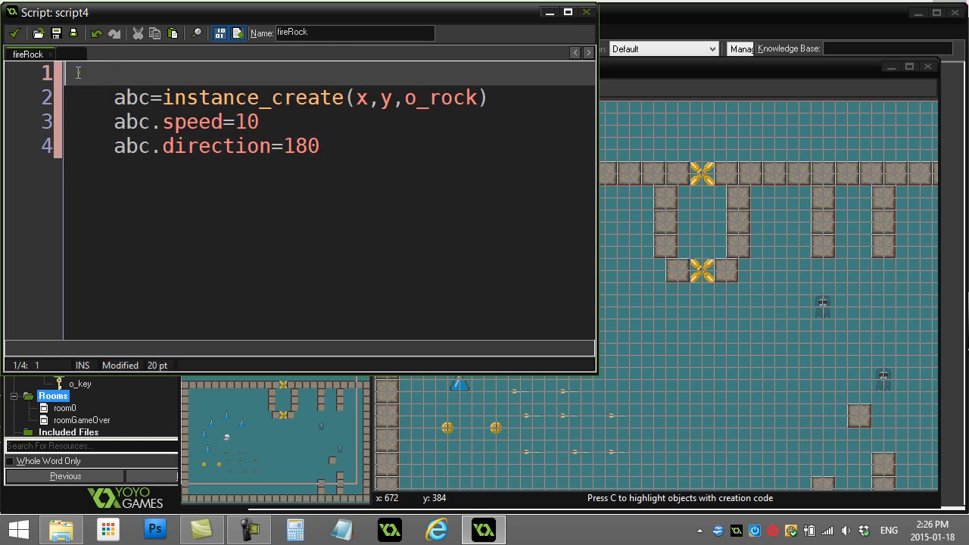
Step: Add header comments: //fireRock(), //fires a rock to the left, //called by the ghost object
{"action": "type", "text": "//"}
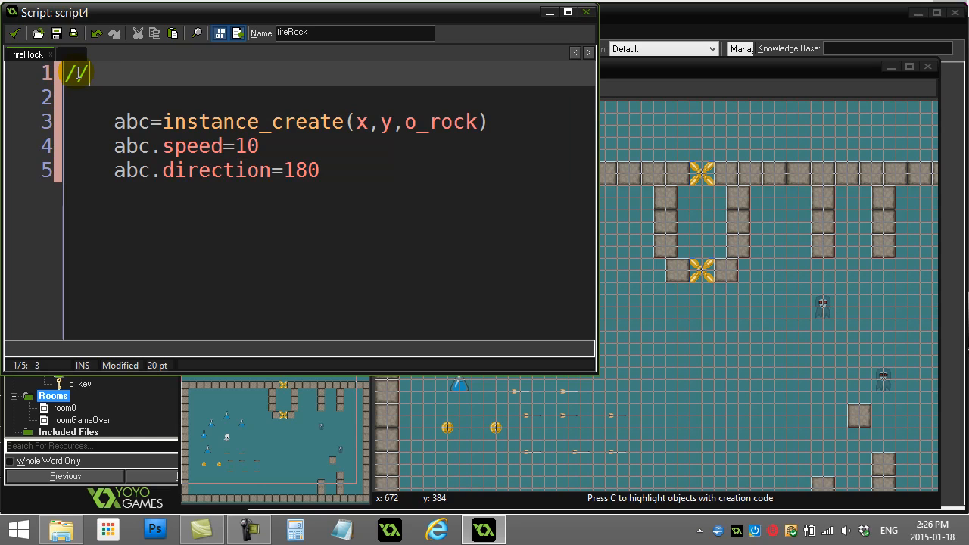
{"action": "type", "text": "fireRock()"}
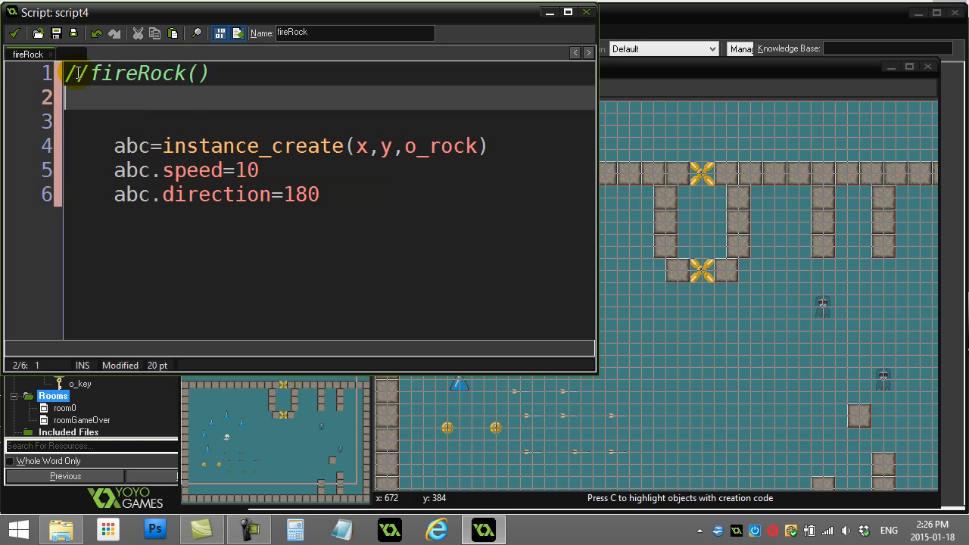
{"action": "type", "text": "//fires a"}
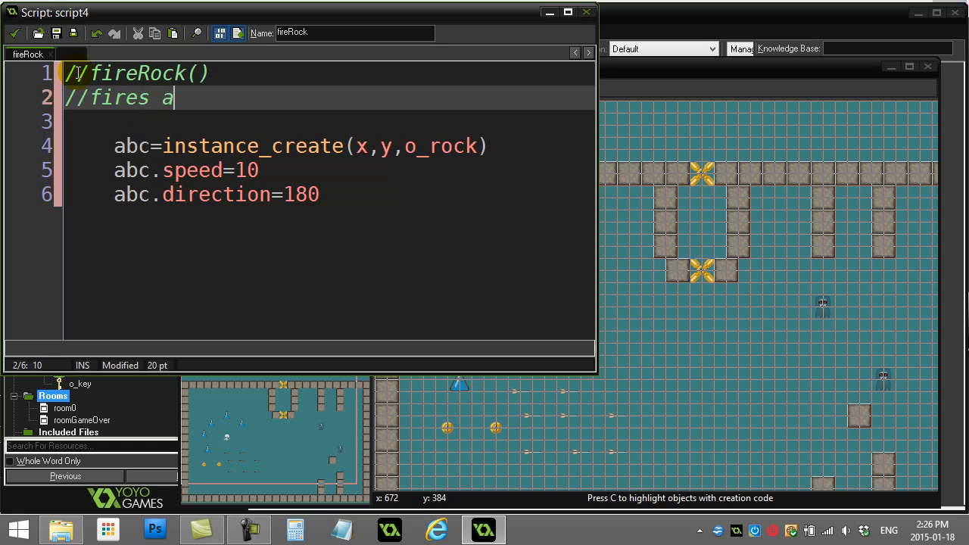
{"action": "type", "text": "rock to the le"}
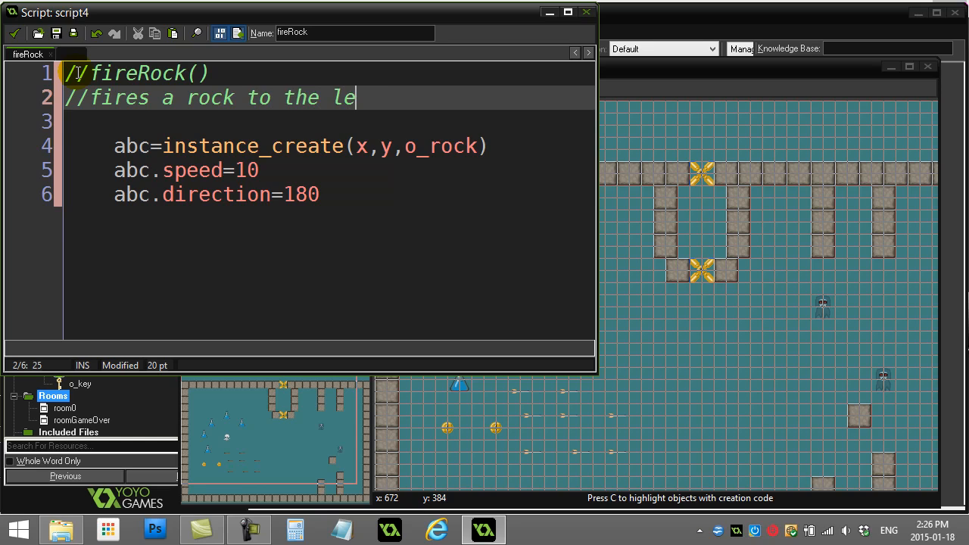
{"action": "type", "text": "ft"}
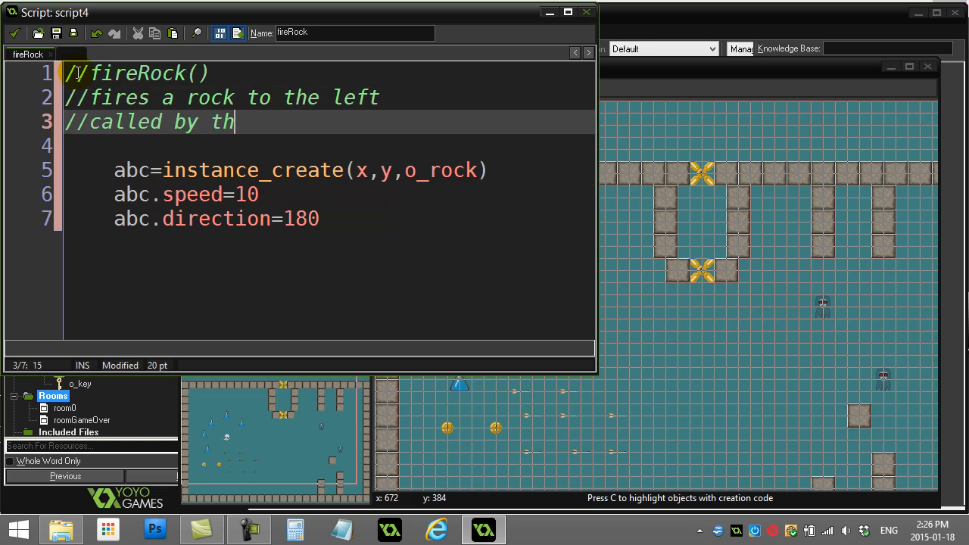
{"action": "type", "text": "e ghost obje"}
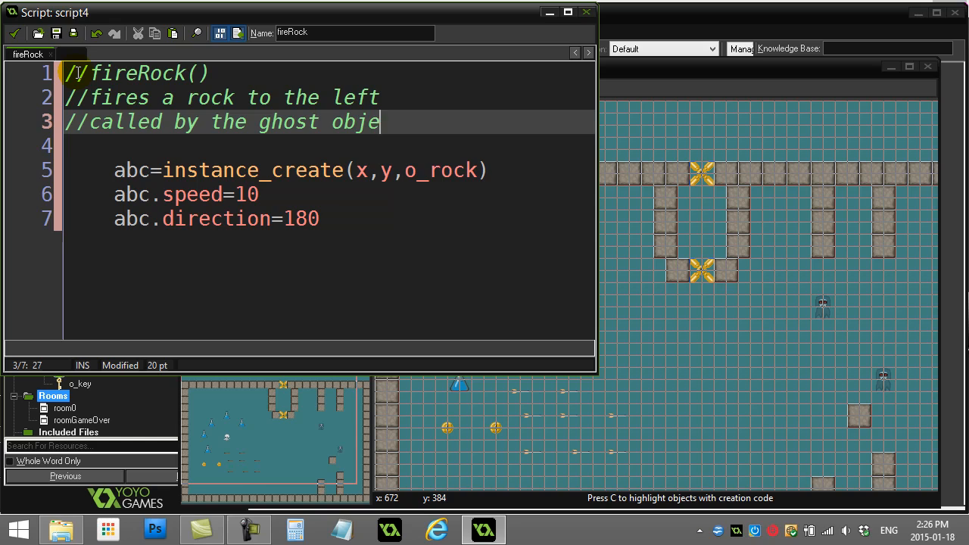
{"action": "type", "text": "ct"}
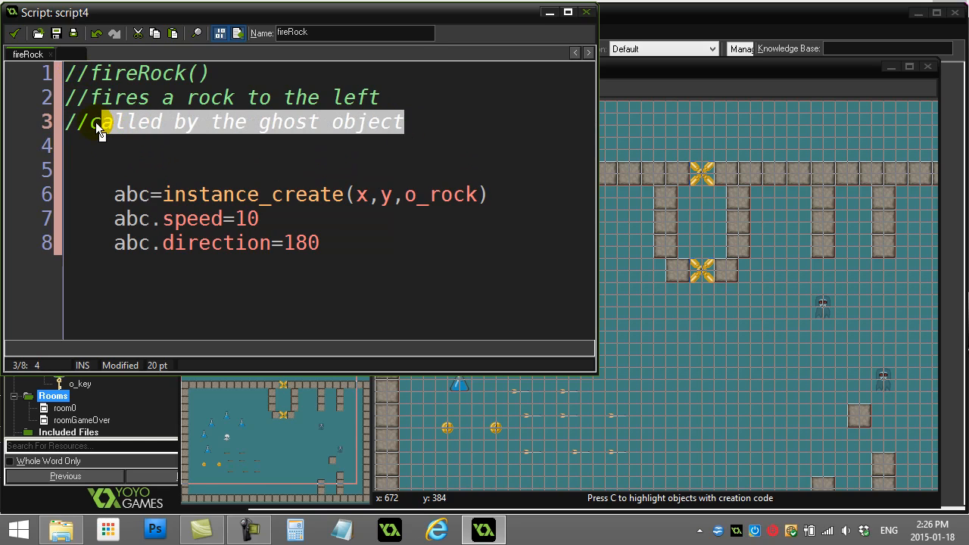
Step: Review the rock-creation lines below the header and close the fireRock script
{"action": "left_click", "coordinate": [105, 193]}
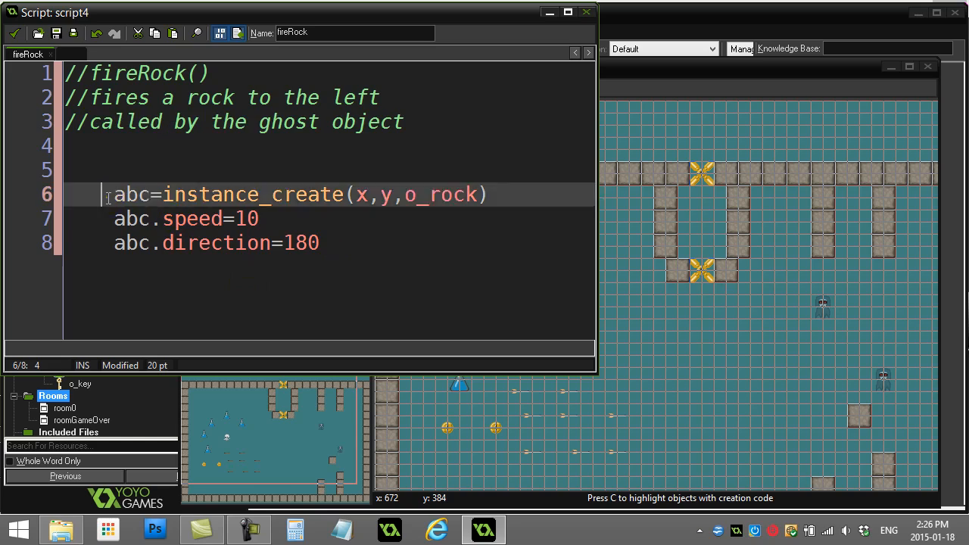
{"action": "left_click_drag", "start_coordinate": [114, 194], "coordinate": [321, 242]}
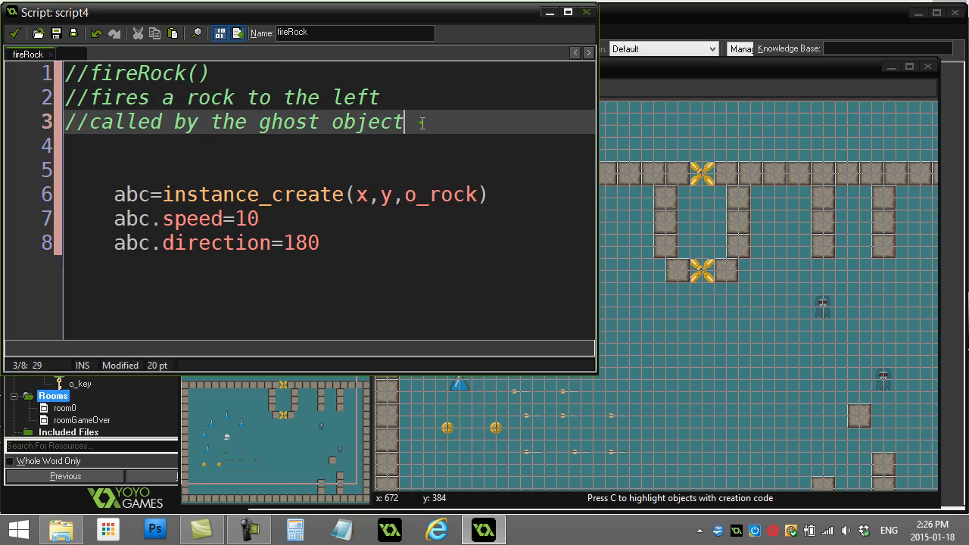
{"action": "left_click", "coordinate": [195, 97]}
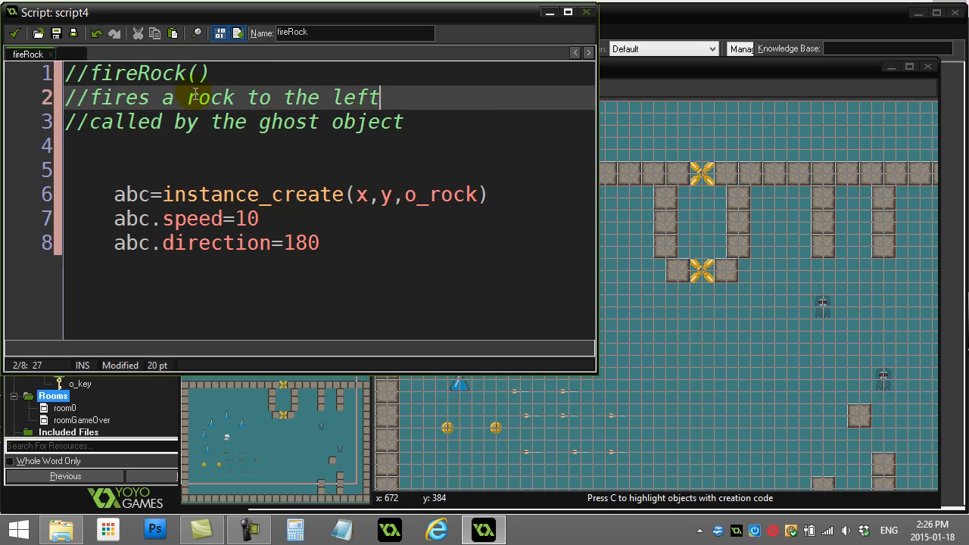
{"action": "left_click", "coordinate": [118, 121]}
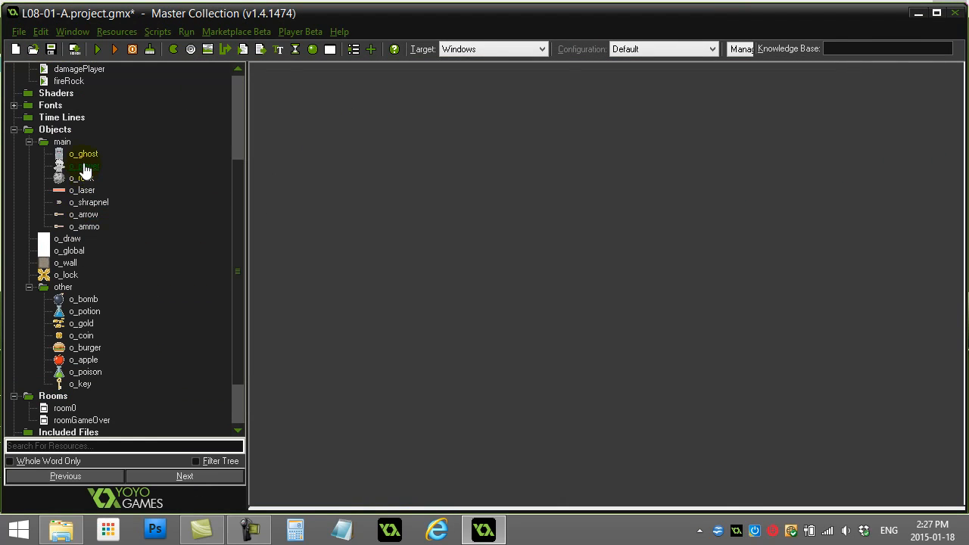
Step: Add a fireLaser() call in the pick=2 branch of the ghost's Step code and close its properties
{"action": "double_click", "coordinate": [83, 155]}
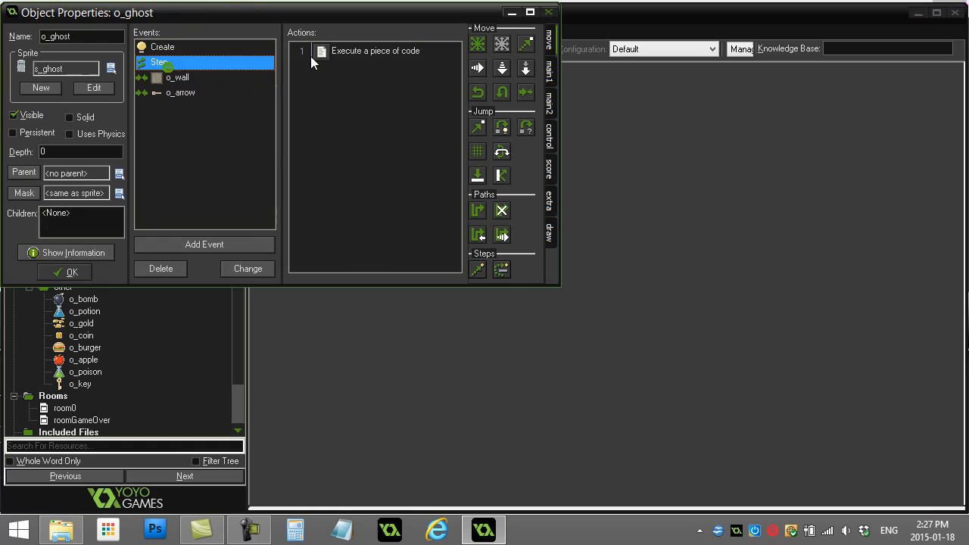
{"action": "double_click", "coordinate": [375, 52]}
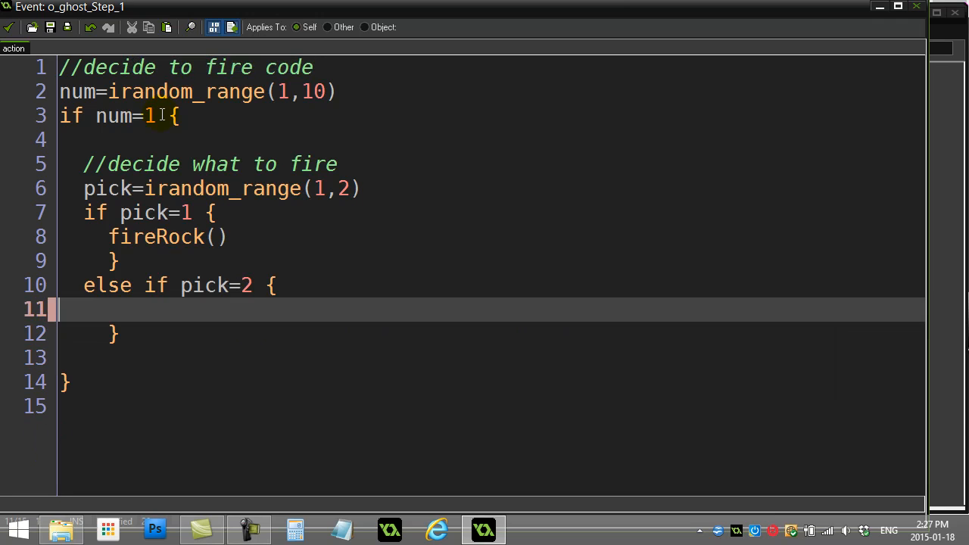
{"action": "type", "text": "fireLaser"}
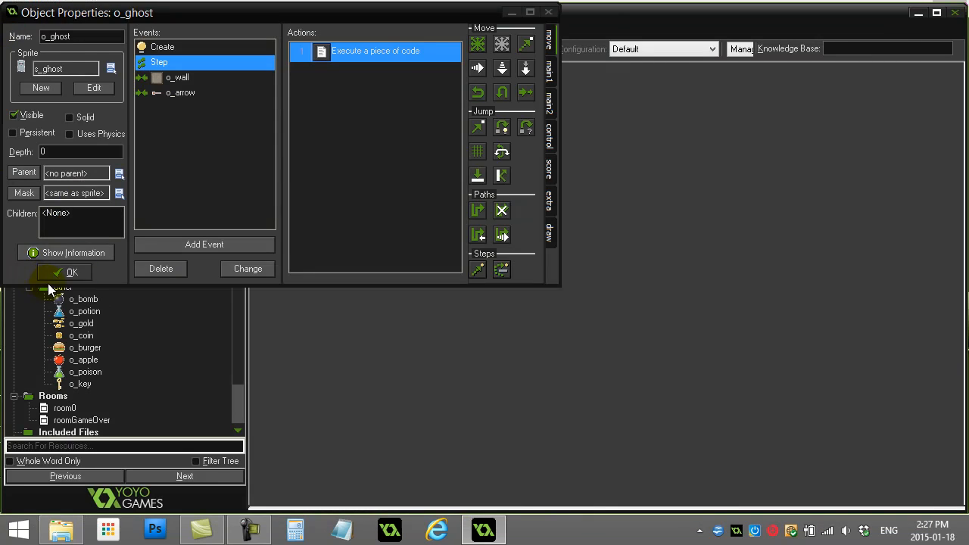
{"action": "left_click", "coordinate": [71, 272]}
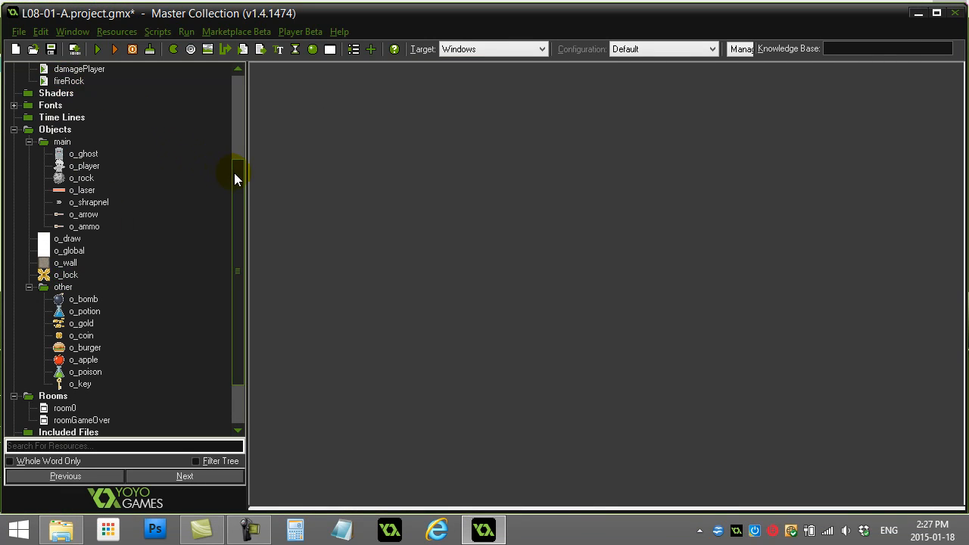
Step: Create a new script in the Scripts group and name it fireLaser
{"action": "right_click", "coordinate": [53, 129]}
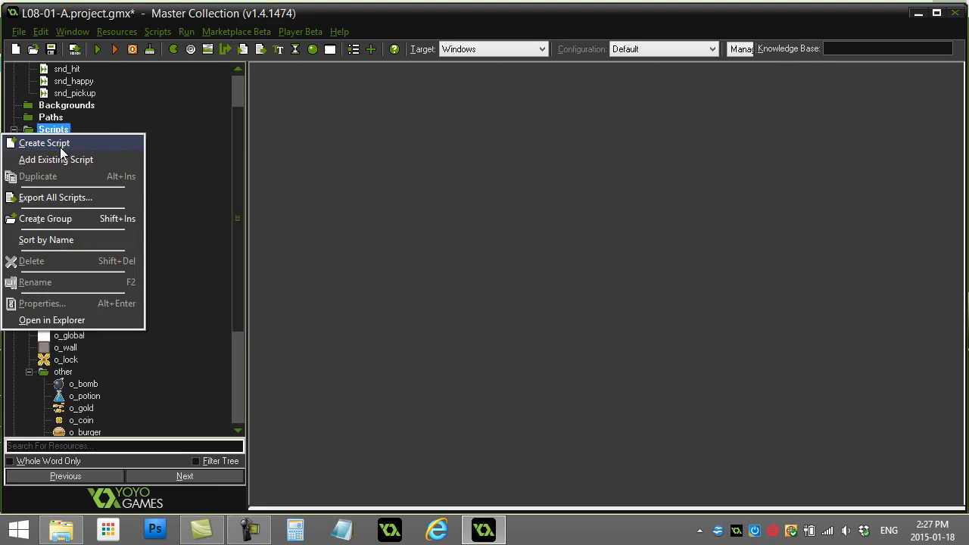
{"action": "left_click", "coordinate": [44, 142]}
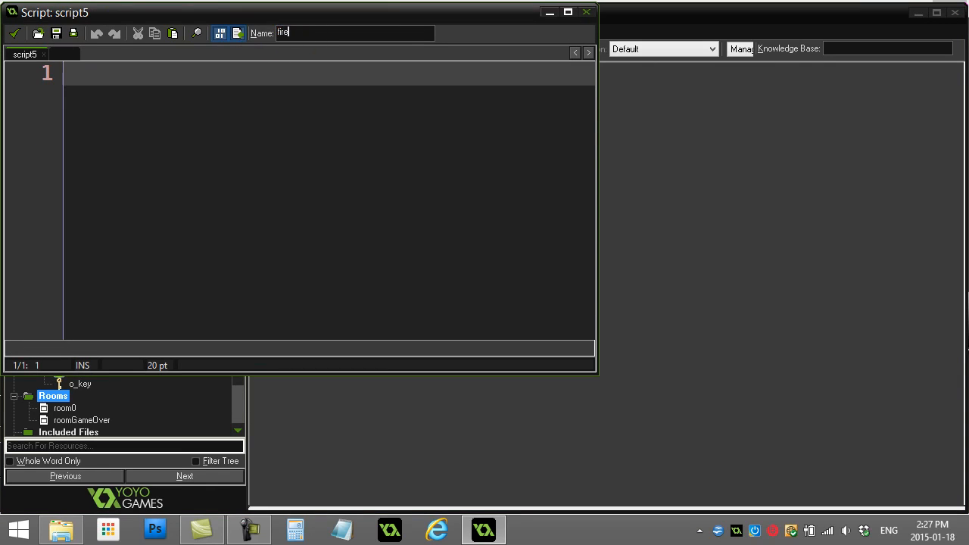
{"action": "type", "text": "Laser"}
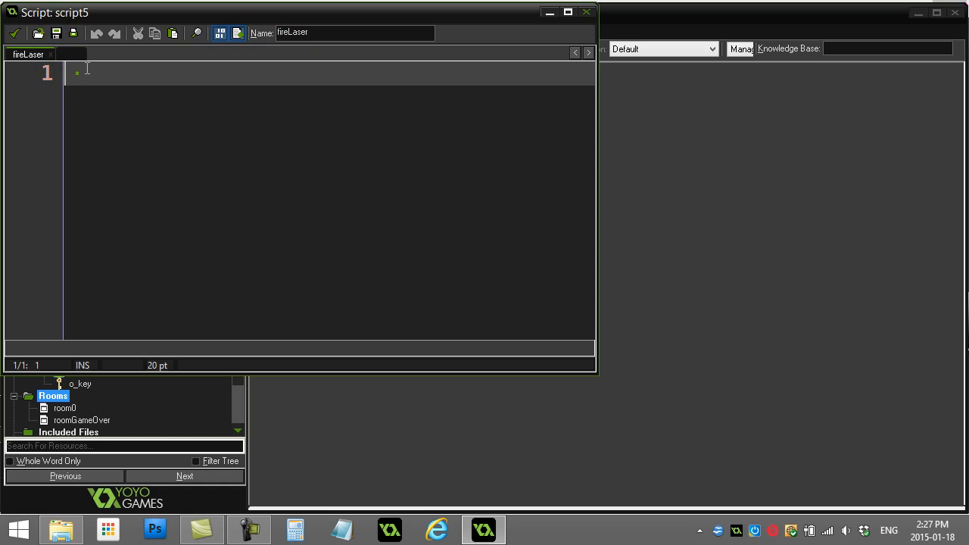
{"action": "type", "text": "fire"}
{"action": "type", "text": "//"}
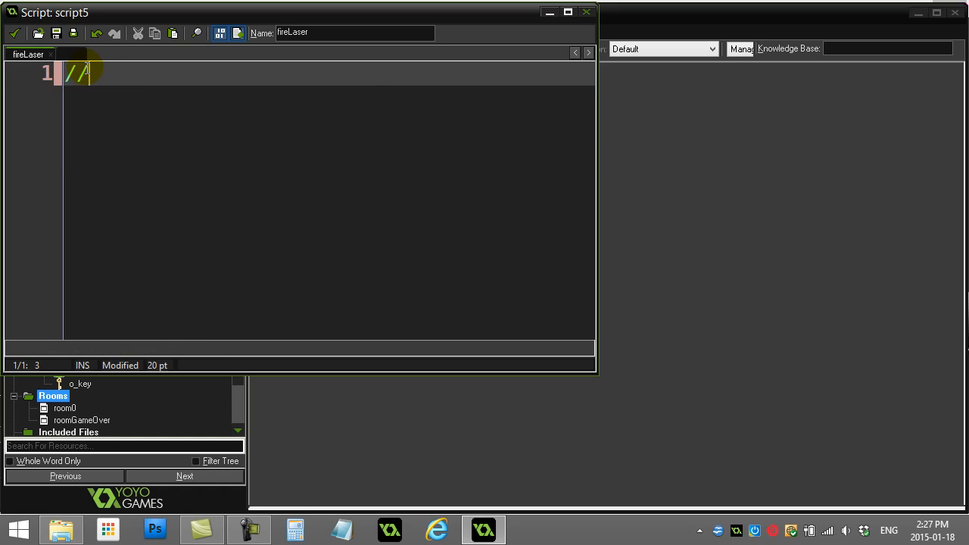
Step: Write header comments: fireLaser(), fires a laser to the left, called by the ghost object
{"action": "type", "text": "fireLaser()"}
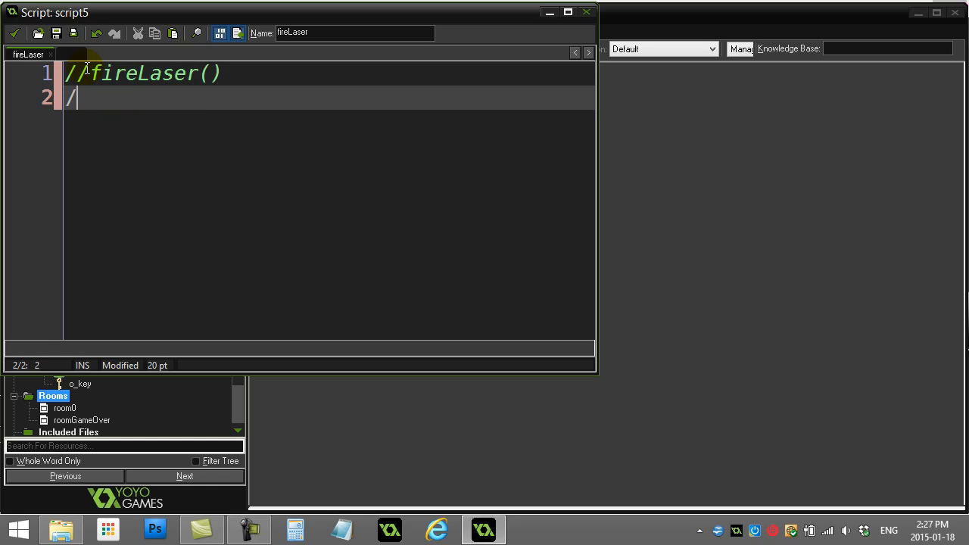
{"action": "type", "text": "/fires a lae"}
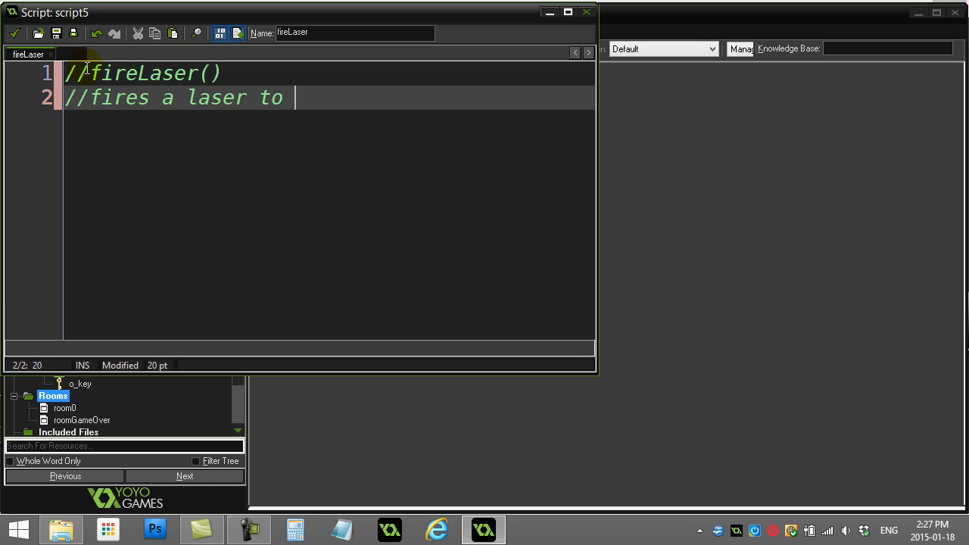
{"action": "type", "text": "theleft"}
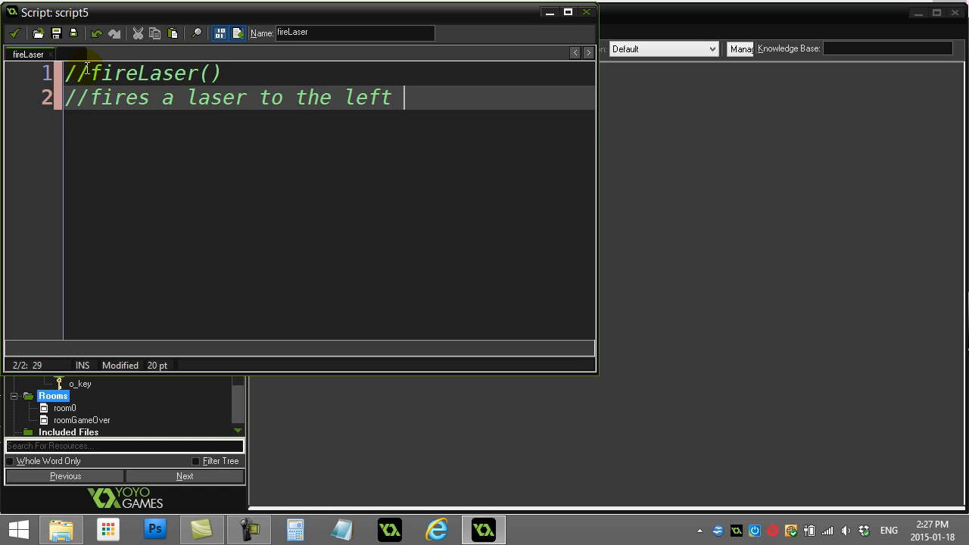
{"action": "type", "text": "//called by"}
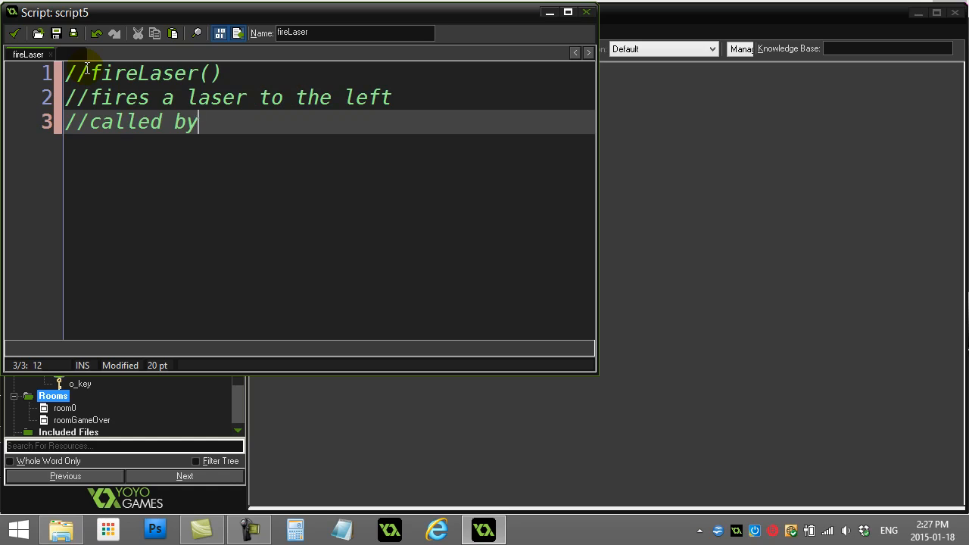
{"action": "type", "text": "the ghost object"}
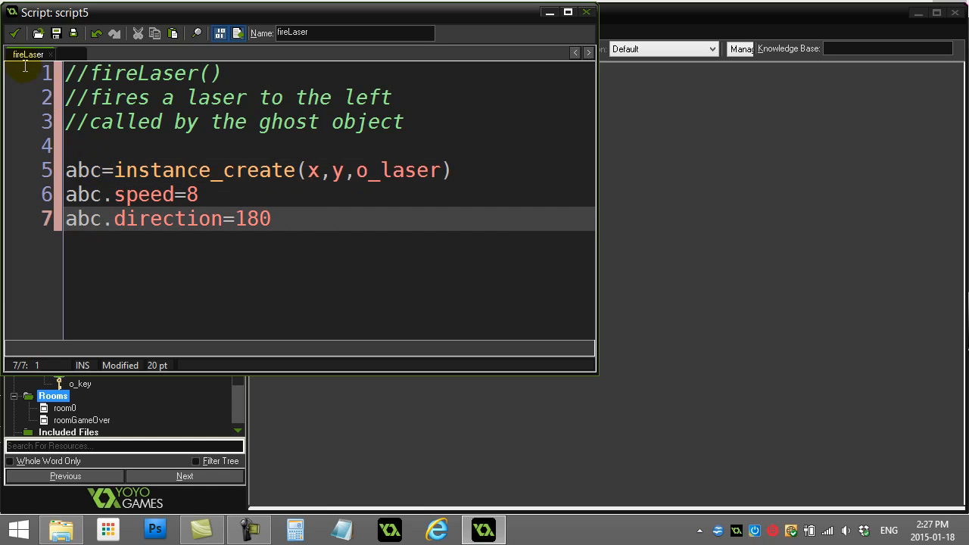
{"action": "mouse_move", "coordinate": [15, 34]}
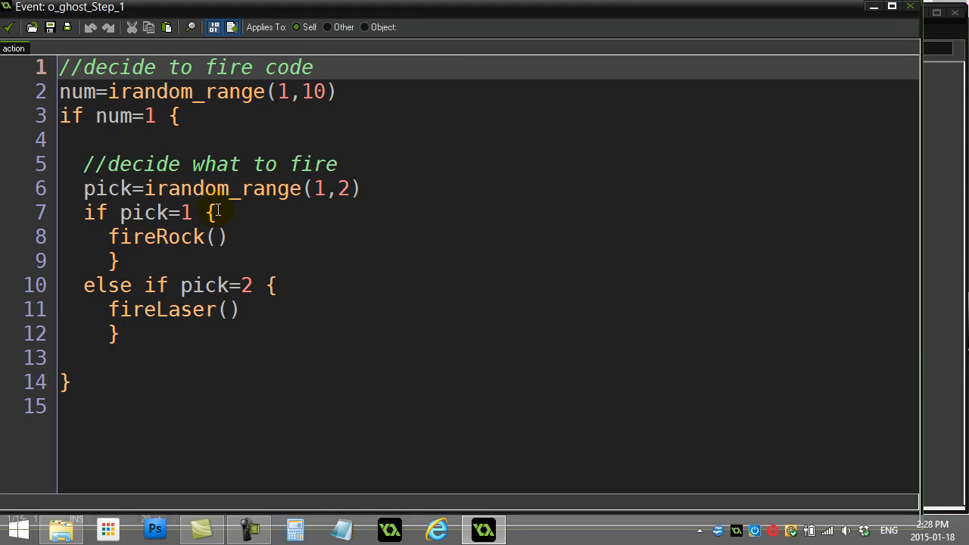
Step: Remove the curly braces so fireRock() and fireLaser() sit on single-line if / else if branches
{"action": "key", "text": "BackSpace"}
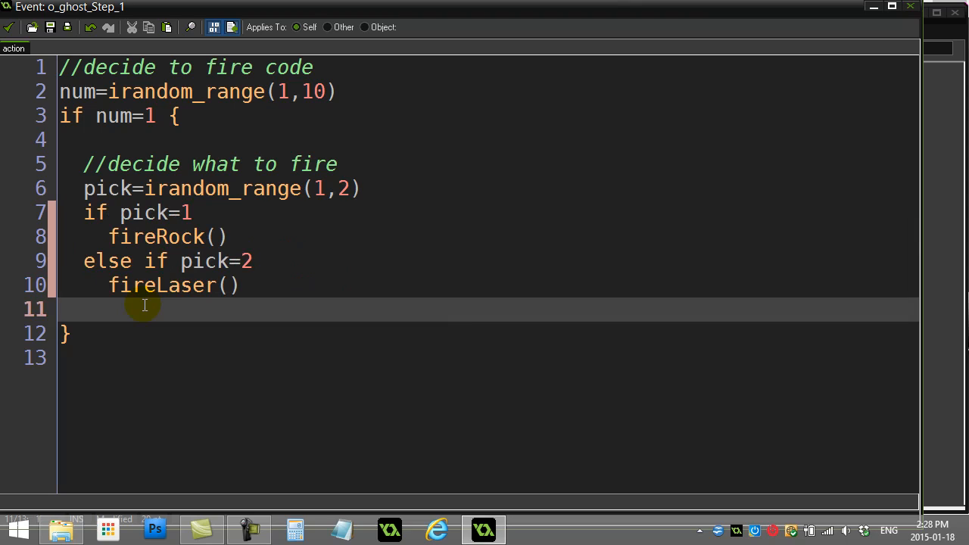
{"action": "mouse_move", "coordinate": [179, 306]}
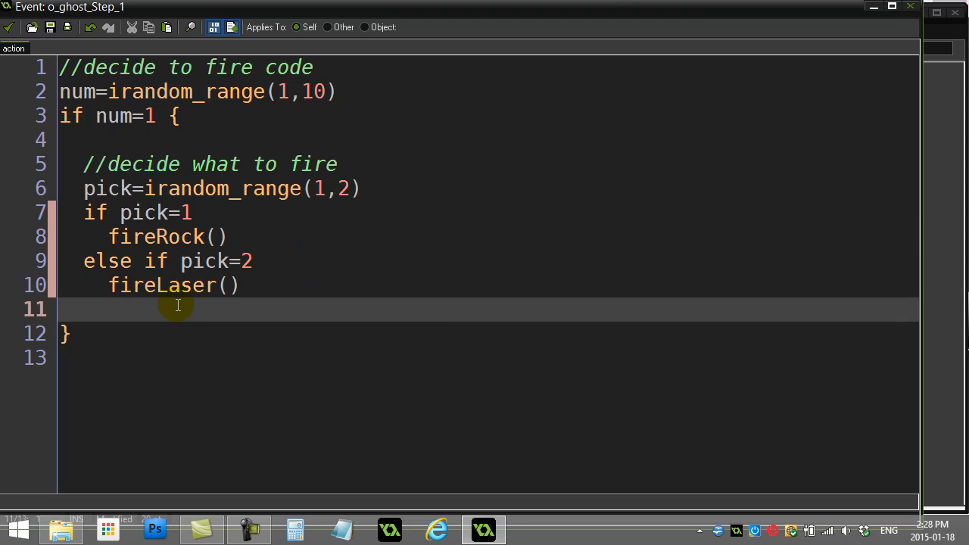
{"action": "double_click", "coordinate": [155, 236]}
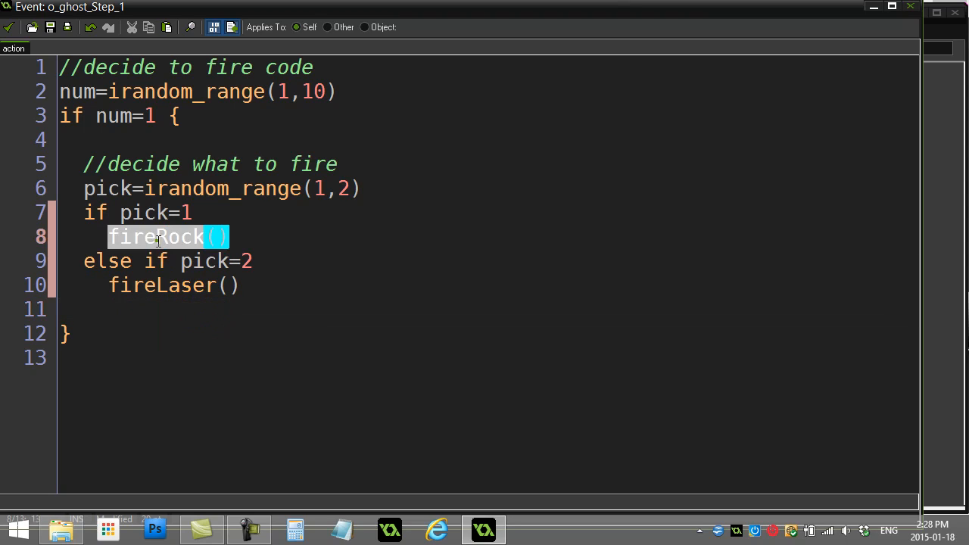
{"action": "left_click", "coordinate": [138, 308]}
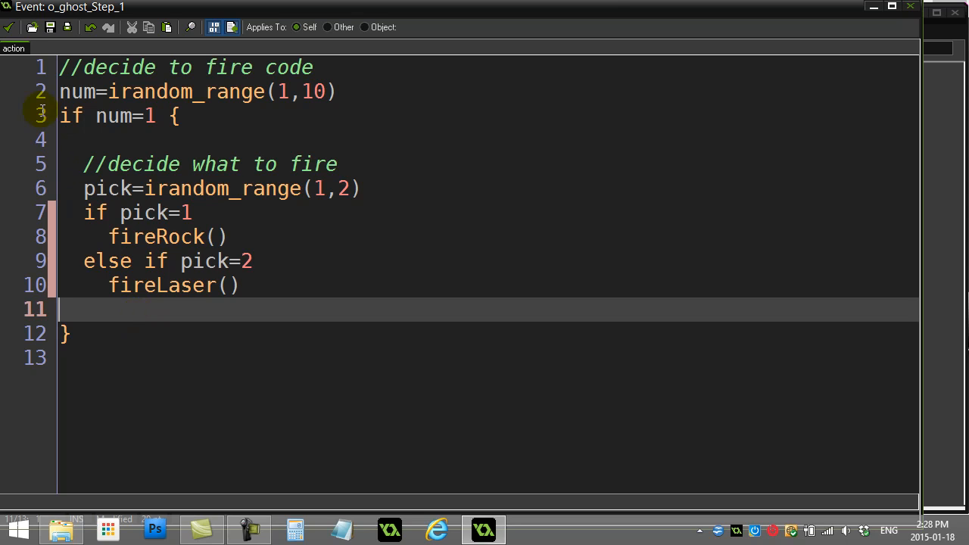
{"action": "mouse_move", "coordinate": [9, 27]}
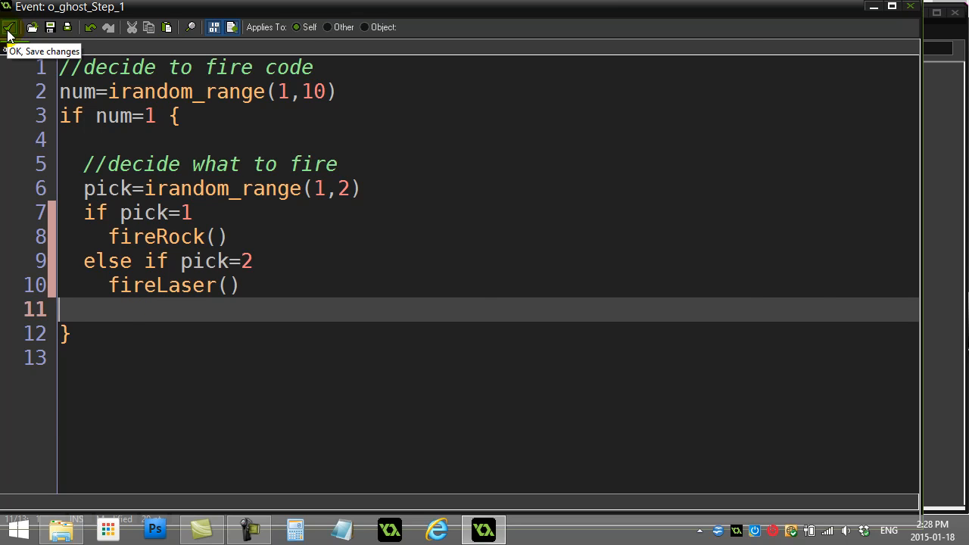
Step: Save the Step code, open the ghost's arrow-collision event and select its with o_player scoring block
{"action": "left_click", "coordinate": [11, 27]}
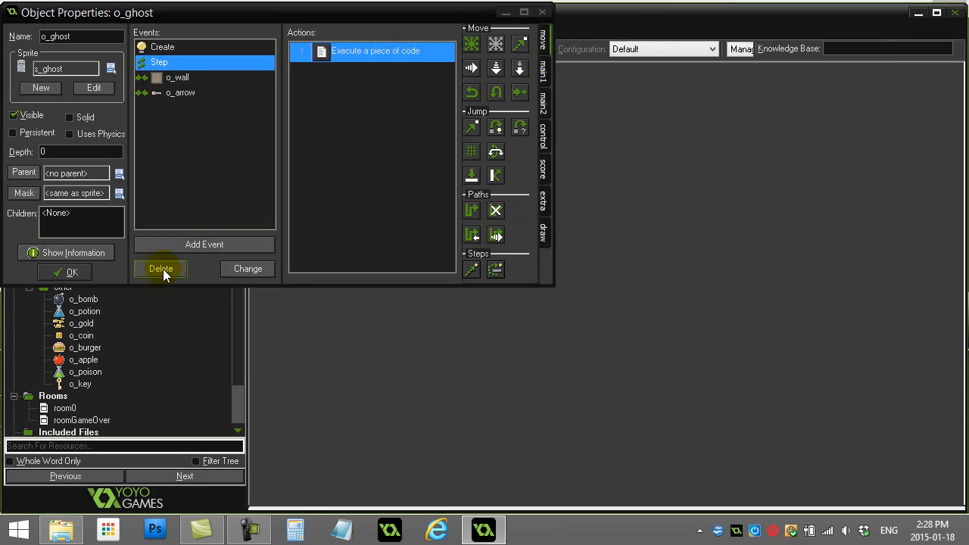
{"action": "left_click", "coordinate": [71, 273]}
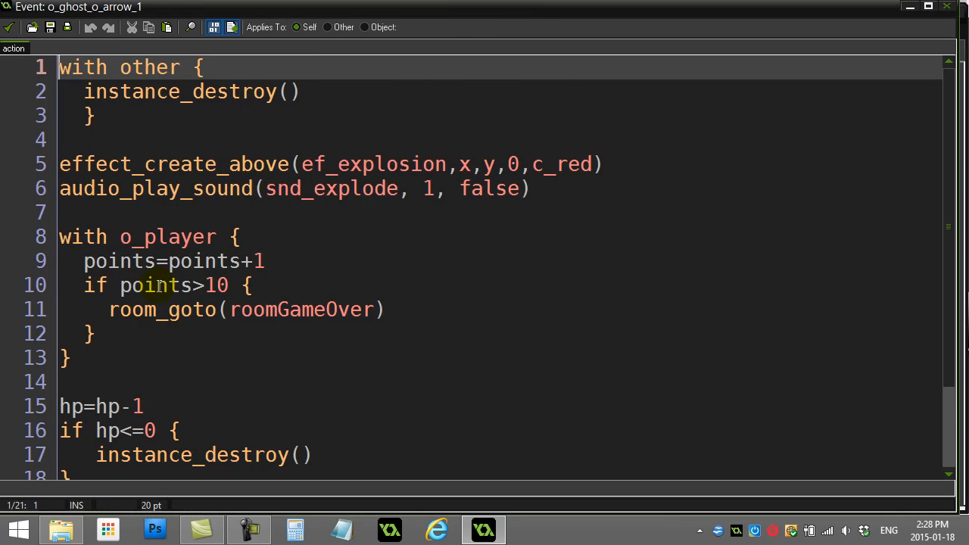
{"action": "scroll", "scroll_direction": "down", "scroll_amount": 3}
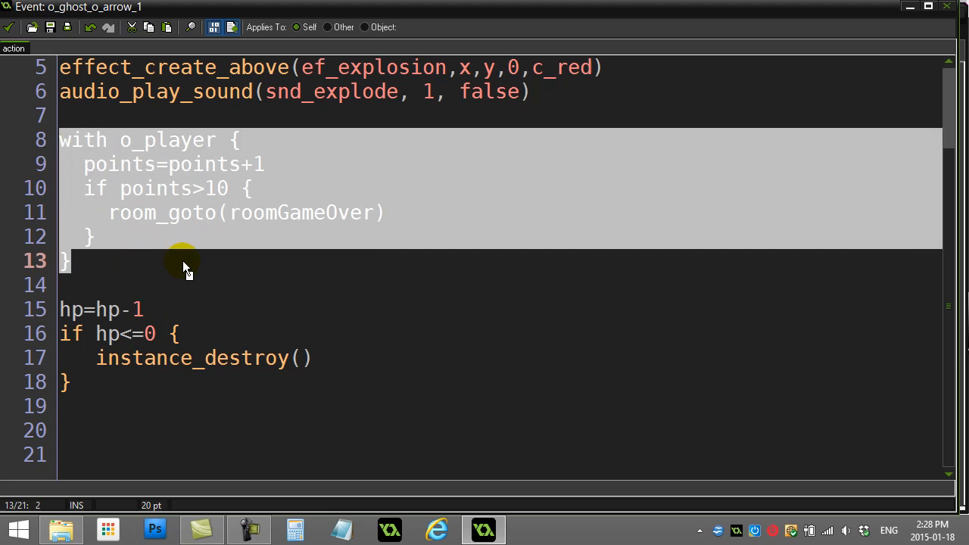
{"action": "mouse_move", "coordinate": [210, 164]}
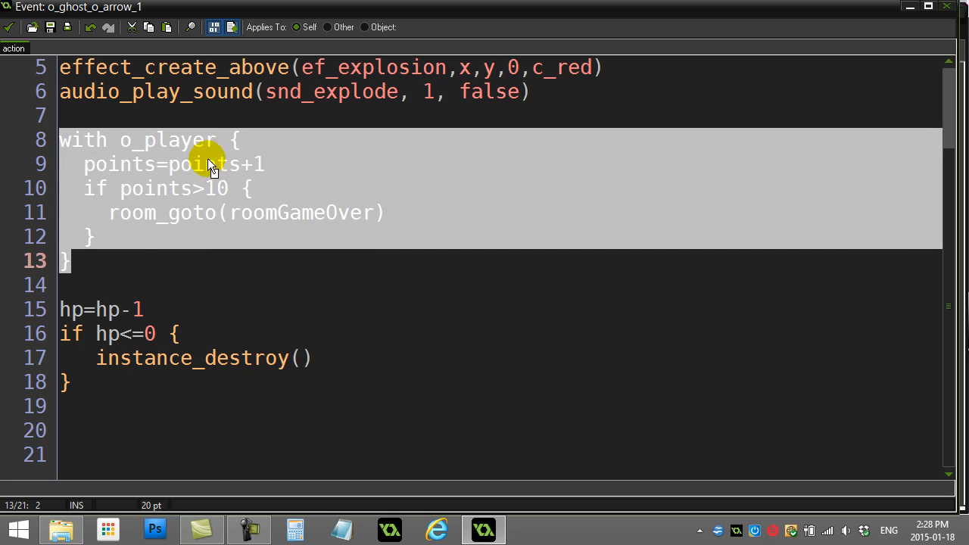
{"action": "mouse_move", "coordinate": [133, 170]}
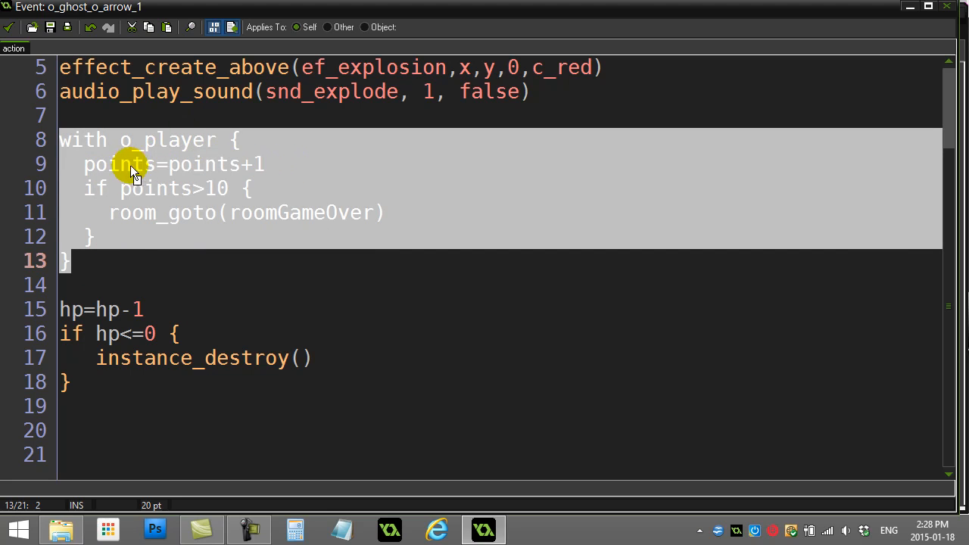
{"action": "mouse_move", "coordinate": [220, 195]}
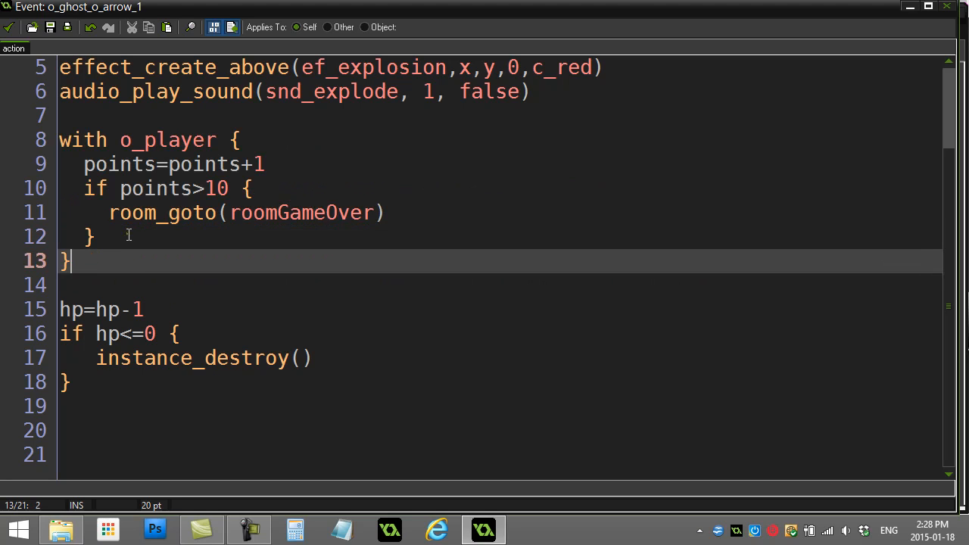
{"action": "mouse_move", "coordinate": [131, 251]}
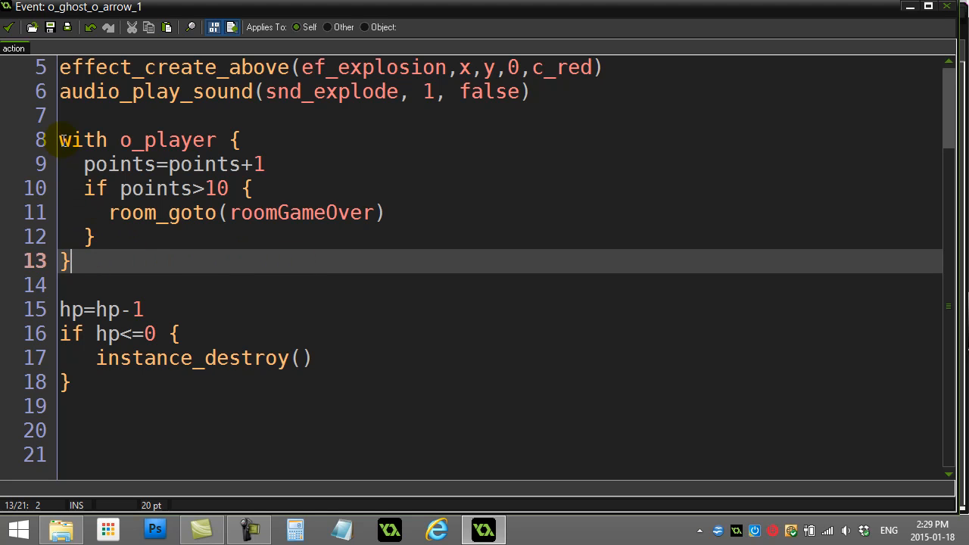
{"action": "left_click_drag", "start_coordinate": [64, 139], "coordinate": [103, 261]}
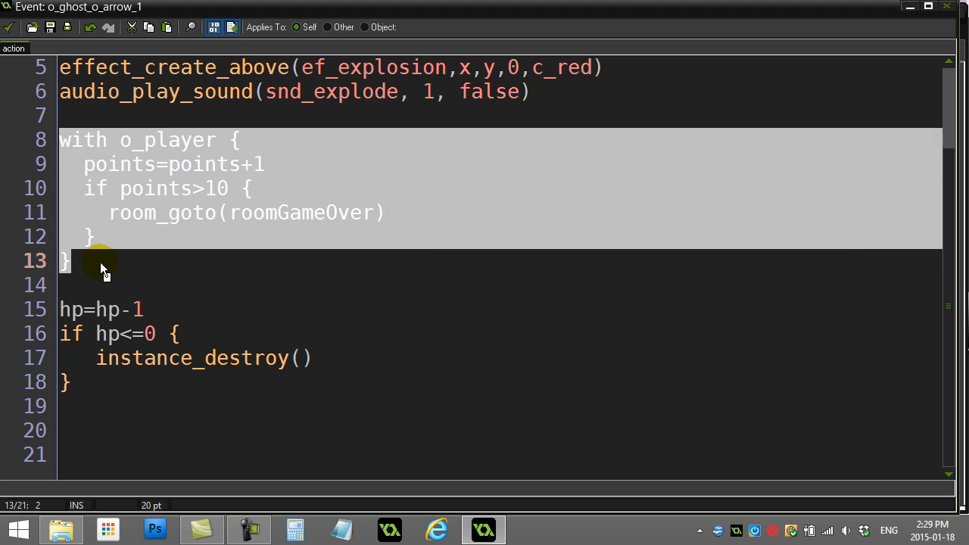
{"action": "mouse_move", "coordinate": [152, 168]}
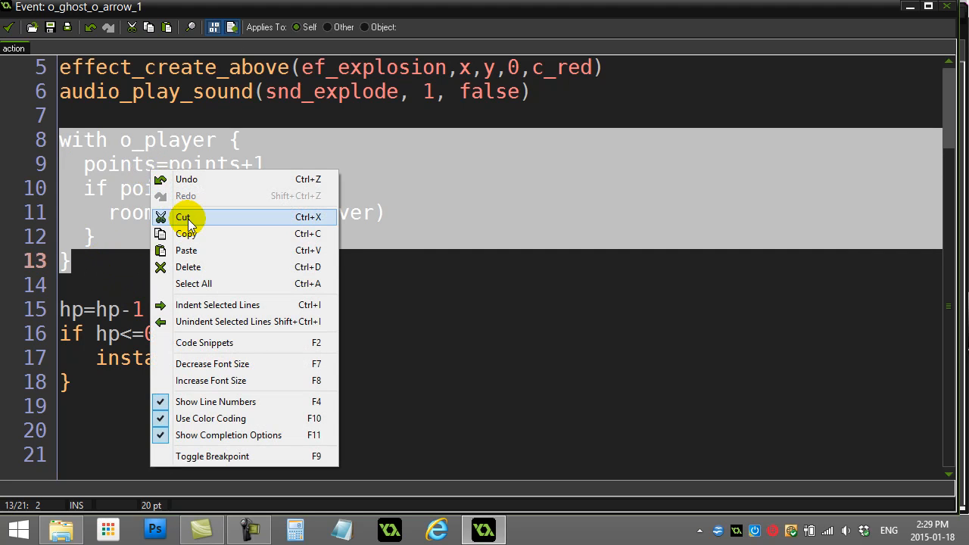
Step: Cut the with o_player scoring block from the arrow-collision code, leaving the hp damage code, and start the givePlayerPoints script
{"action": "left_click", "coordinate": [181, 218]}
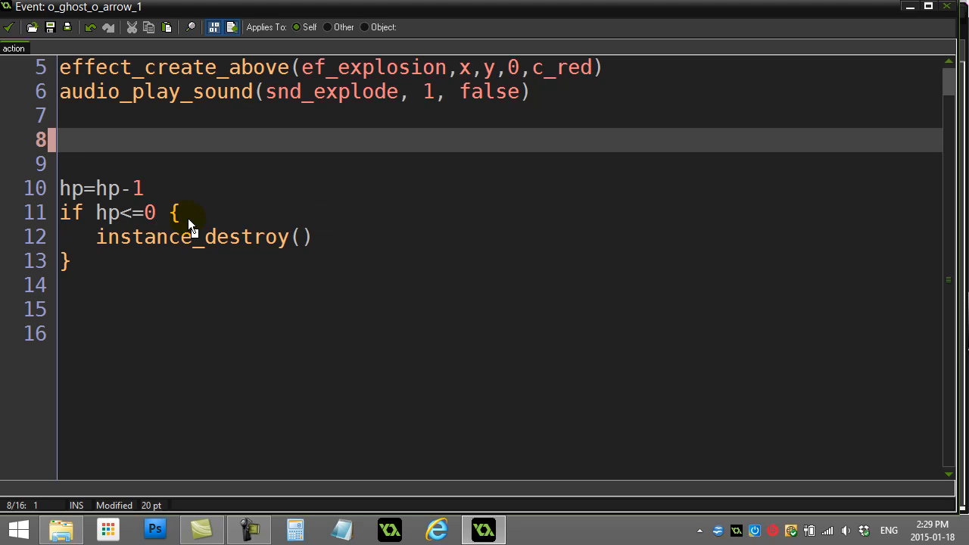
{"action": "type", "text": "givePlayerPoints"}
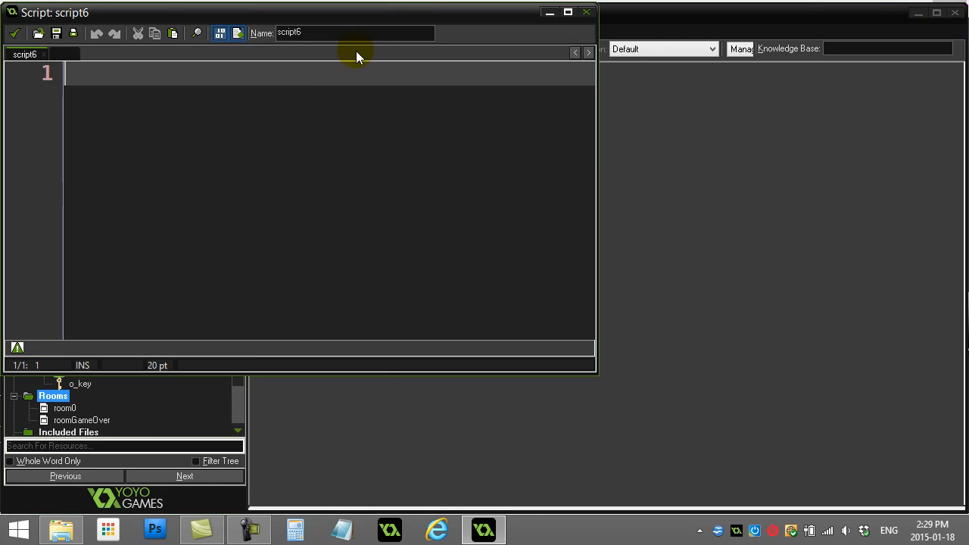
Step: Name the script givePlayerPoints, paste the scoring block below two blank lines and start a header comment
{"action": "type", "text": "givePlayerPoints"}
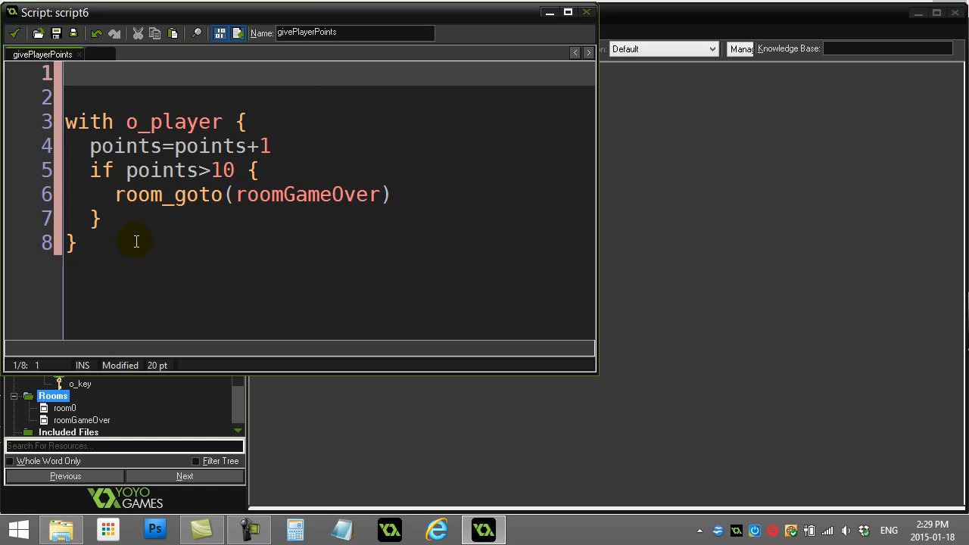
{"action": "left_click", "coordinate": [129, 169]}
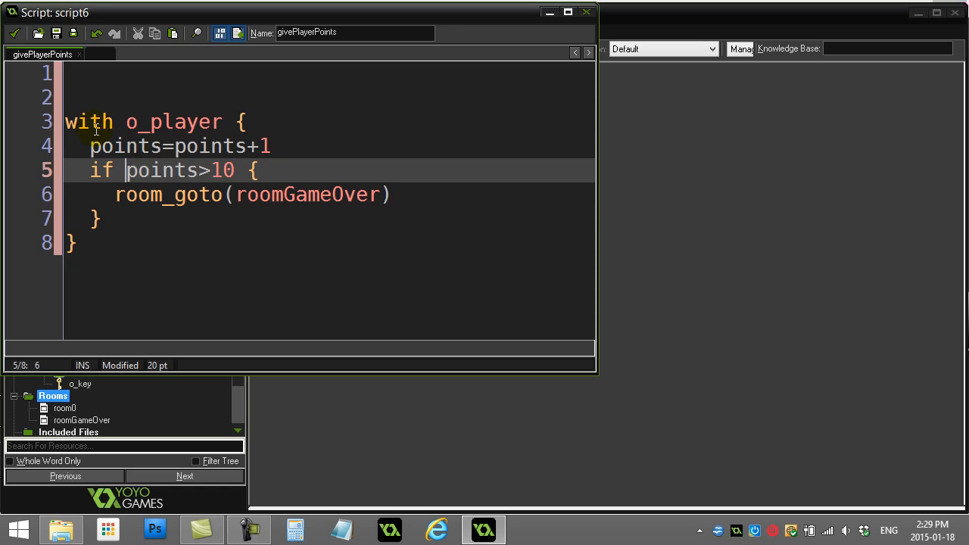
{"action": "left_click", "coordinate": [88, 73]}
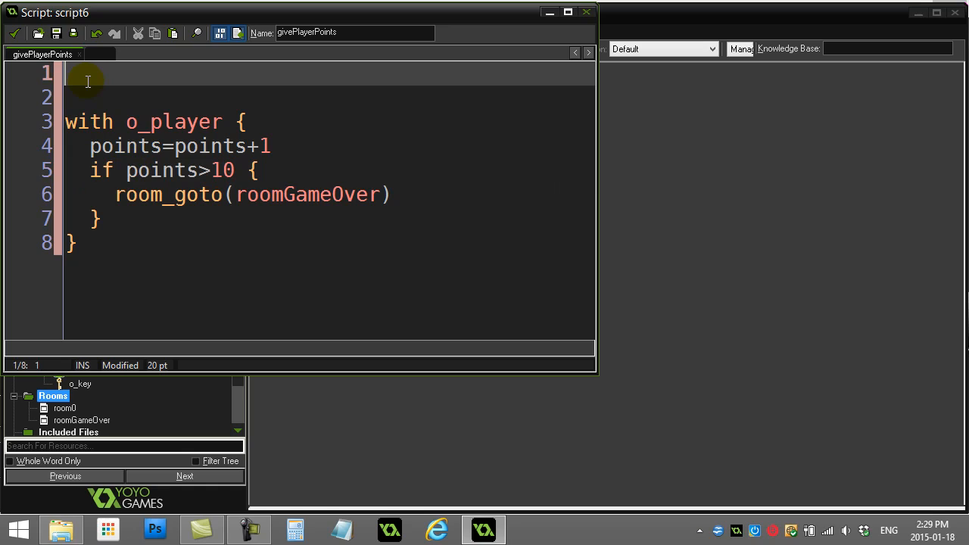
Step: Add header comments '//givePlayerPoints()' and '//gives the player 1 point and checks to see if they go to the next level'
{"action": "type", "text": "//"}
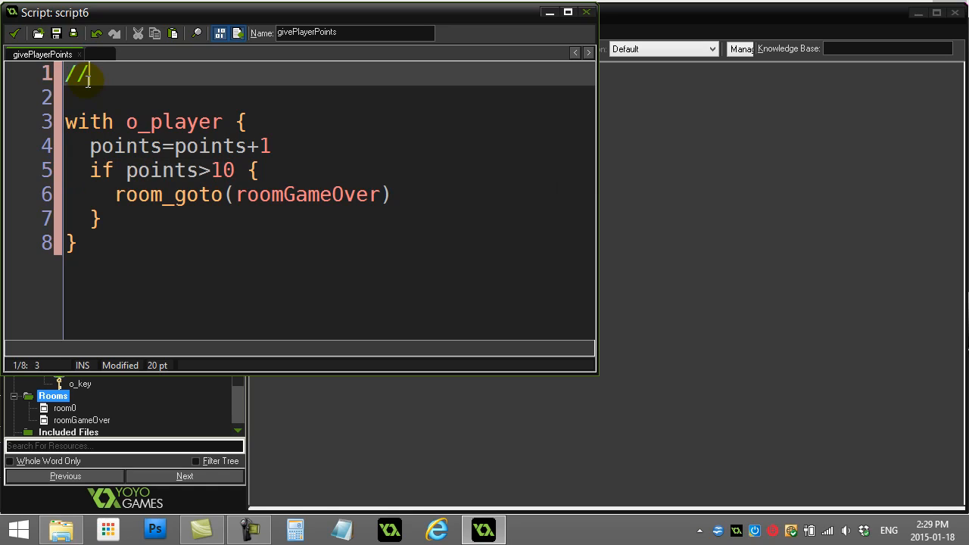
{"action": "type", "text": "givePla"}
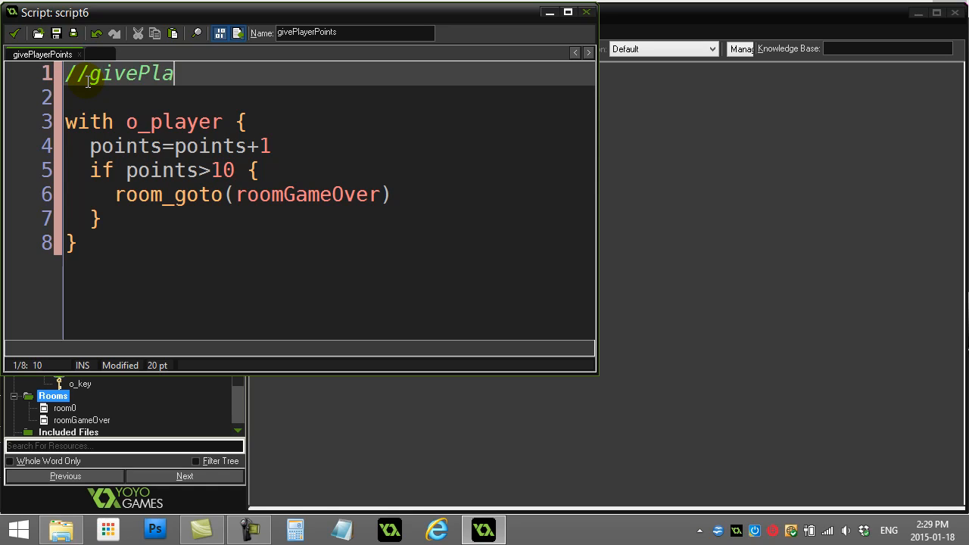
{"action": "type", "text": "yerPoin"}
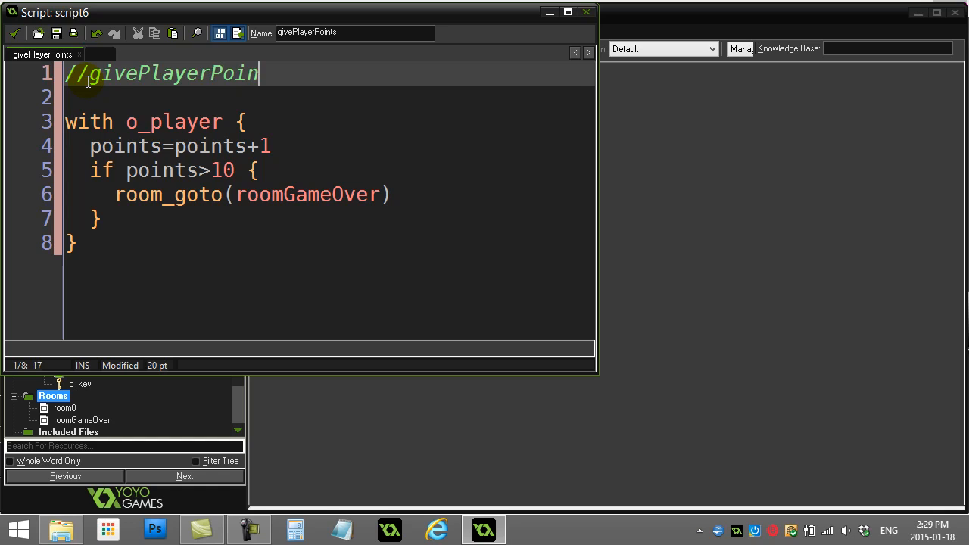
{"action": "type", "text": "ts()"}
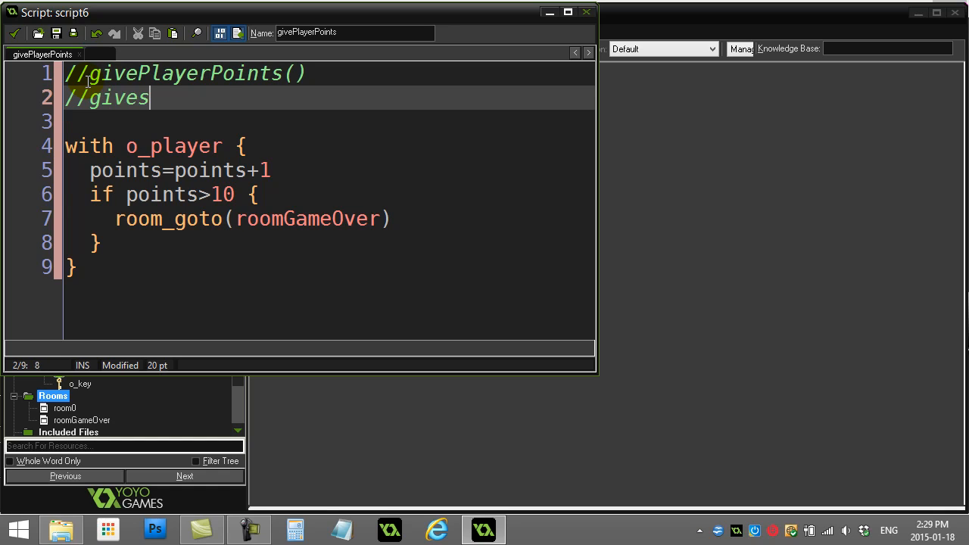
{"action": "type", "text": "the player 1 points"}
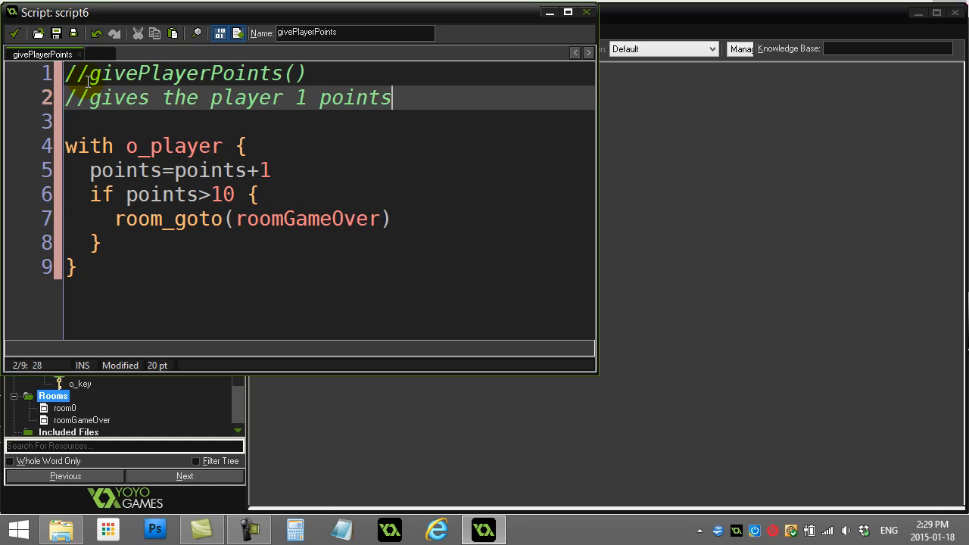
{"action": "type", "text": "s and checks to"}
{"action": "left_click", "coordinate": [328, 122]}
{"action": "type", "text": "//see if they go to the next level"}
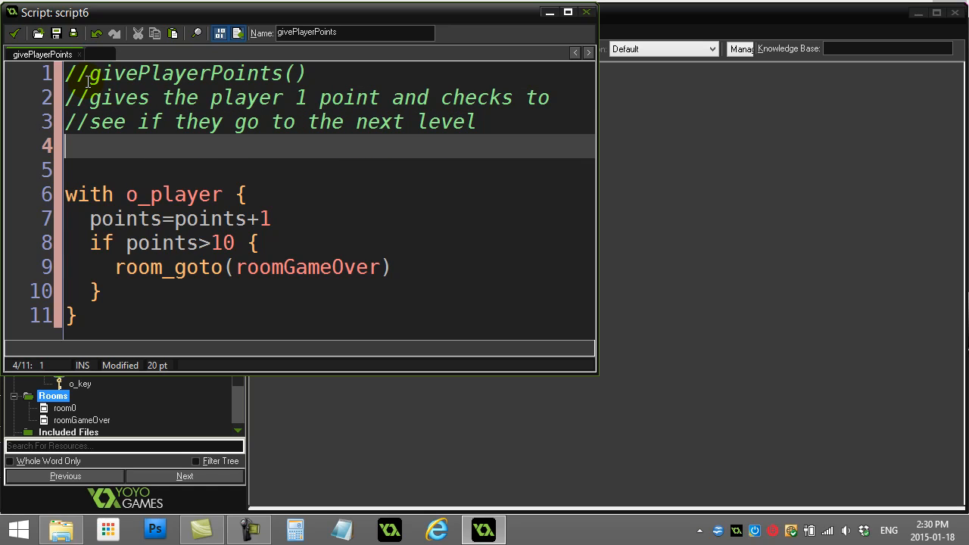
Step: Add the comment '//called anywhere' below the description
{"action": "type", "text": "//c"}
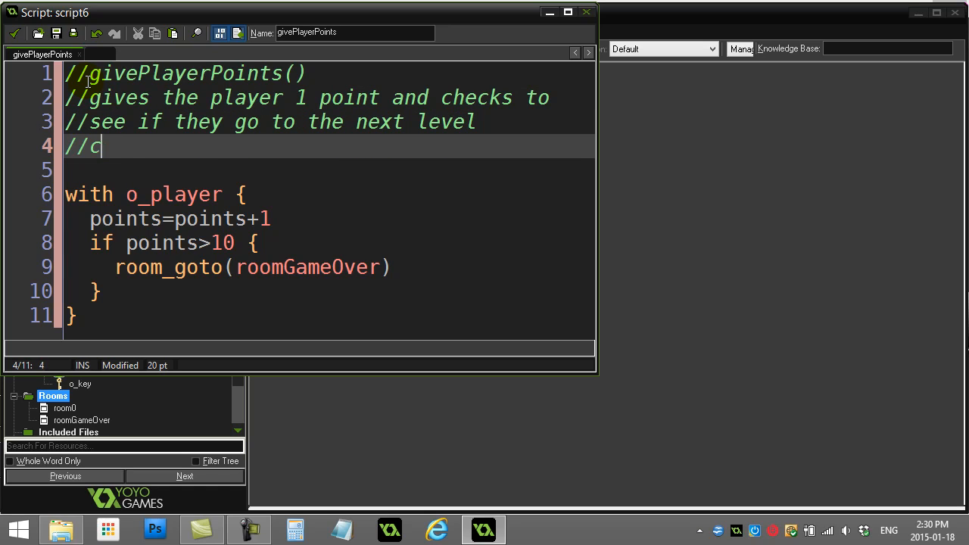
{"action": "type", "text": "alled any"}
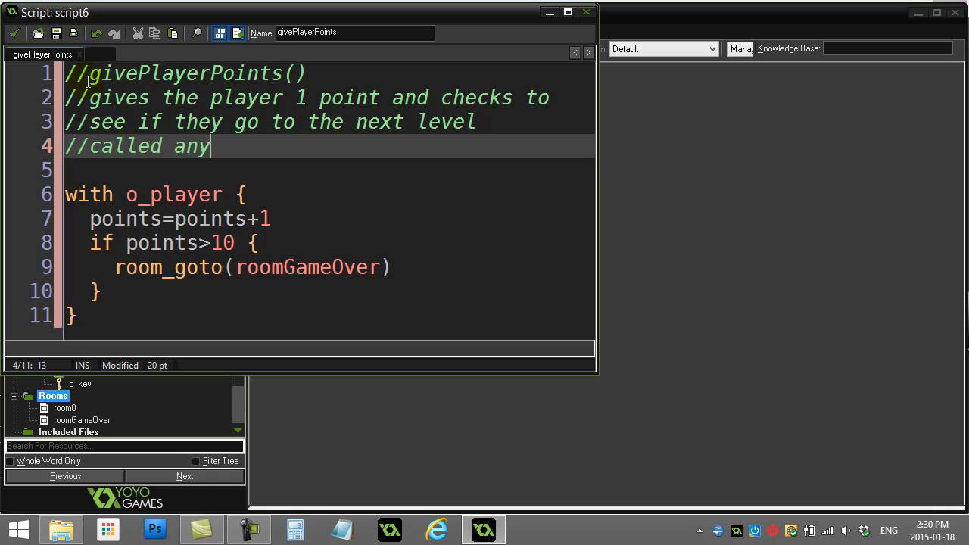
{"action": "type", "text": "whee"}
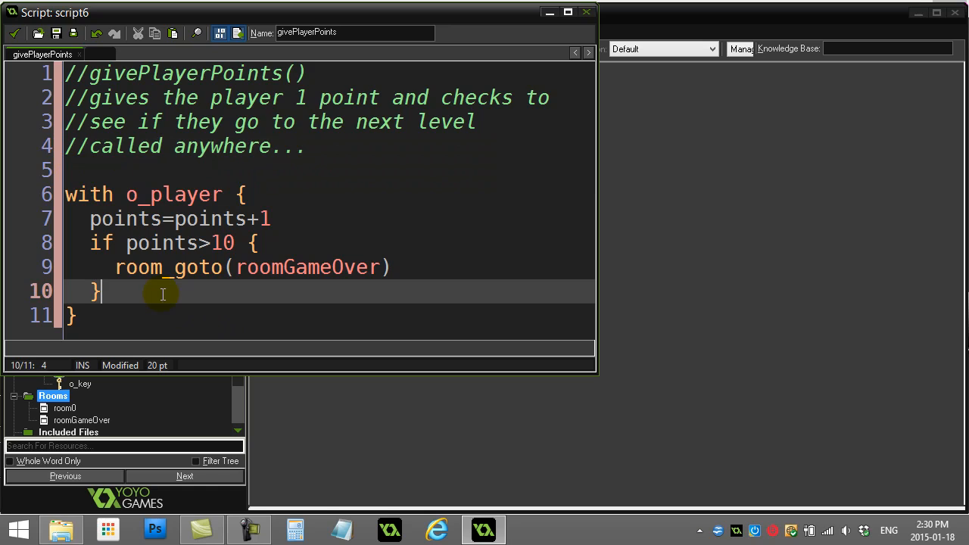
{"action": "mouse_move", "coordinate": [244, 251]}
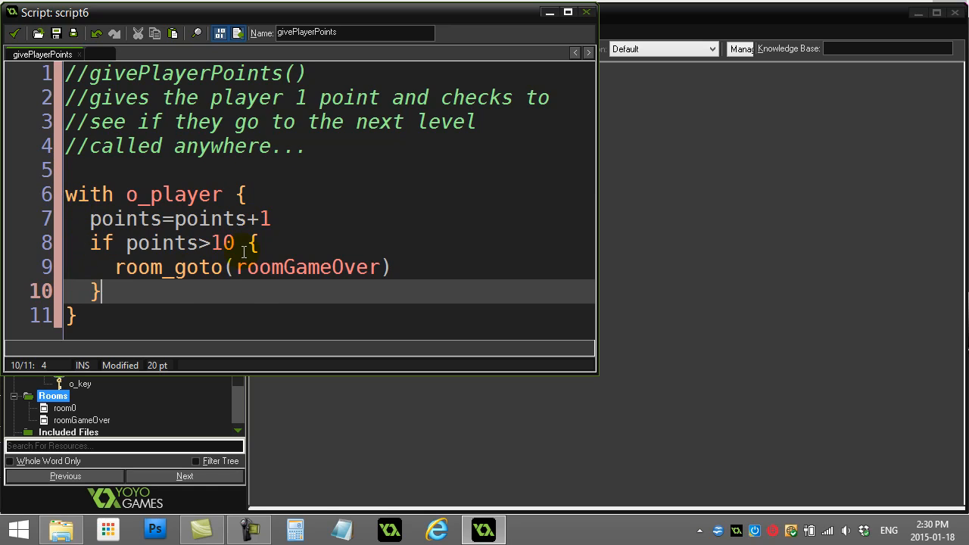
{"action": "left_click", "coordinate": [109, 242]}
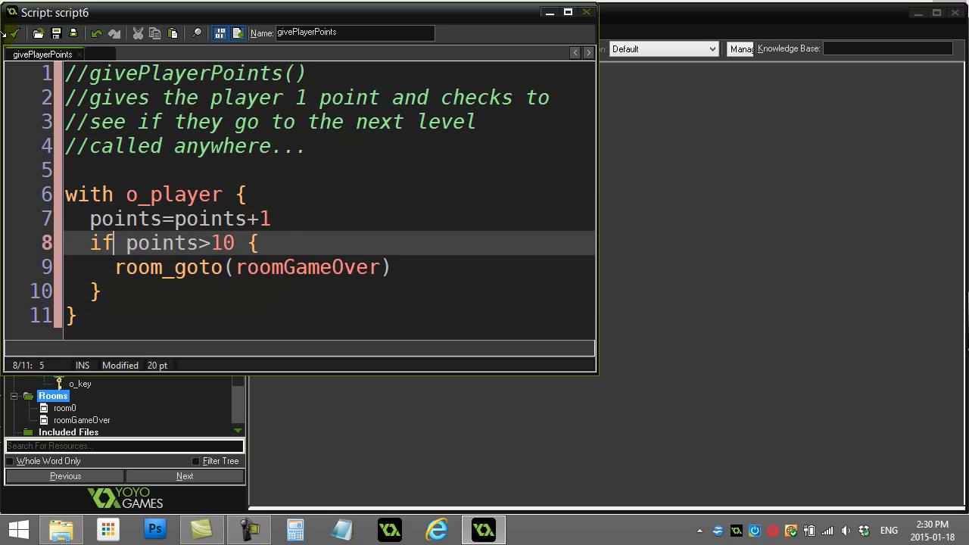